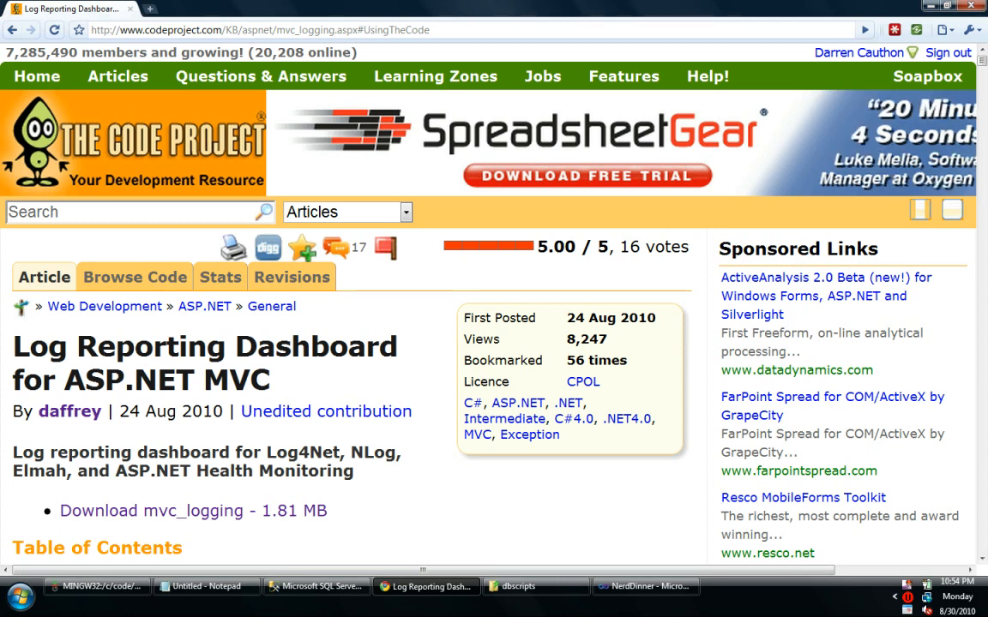
- Scroll through the CodeProject article down to the Further information links
scroll("down", 3)
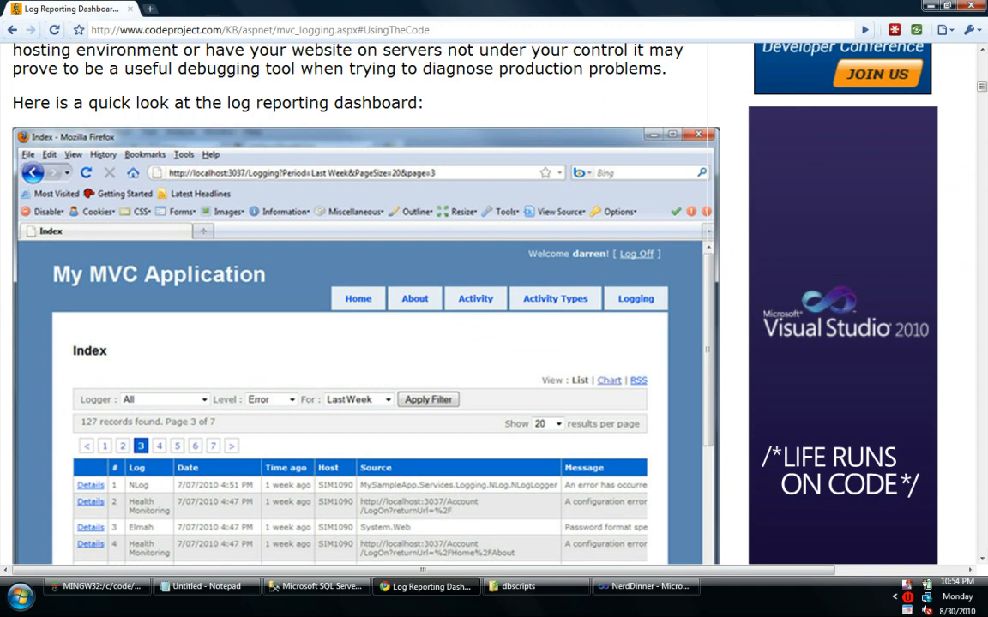
scroll("down", 3)
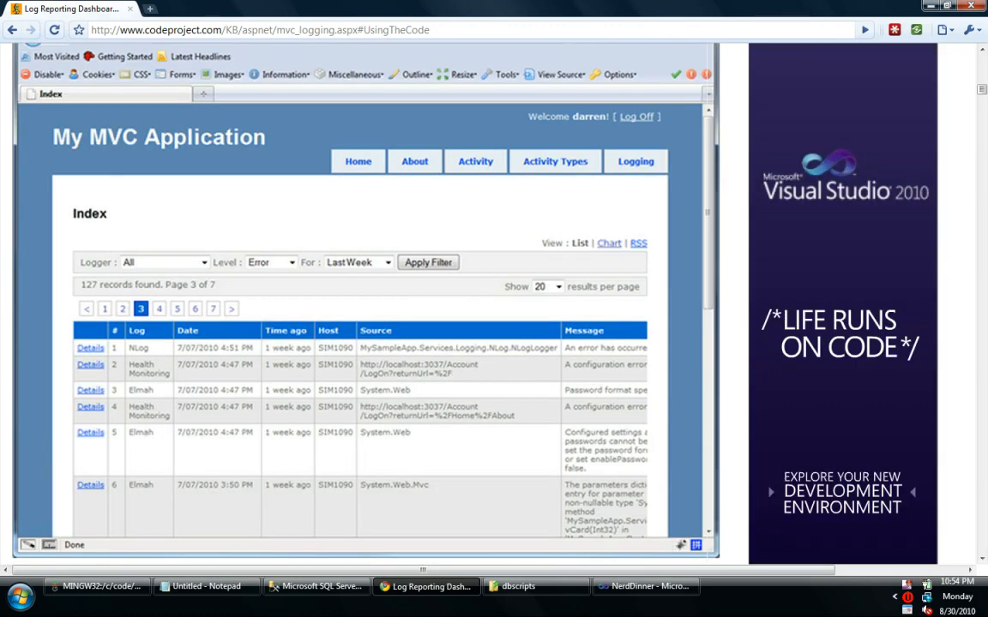
scroll("up", 3)
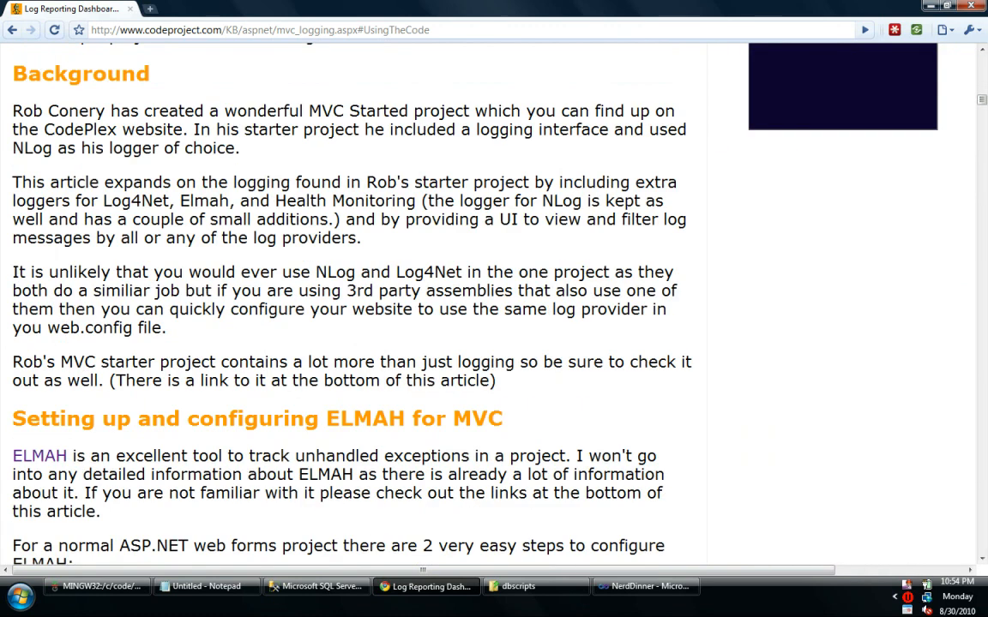
scroll("up", 3)
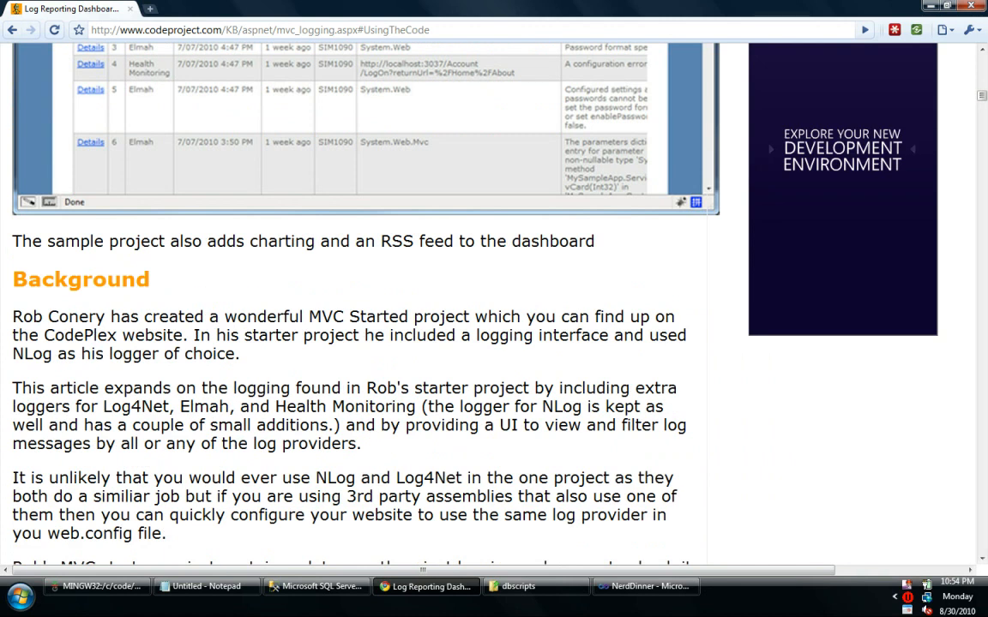
scroll("down", 3)
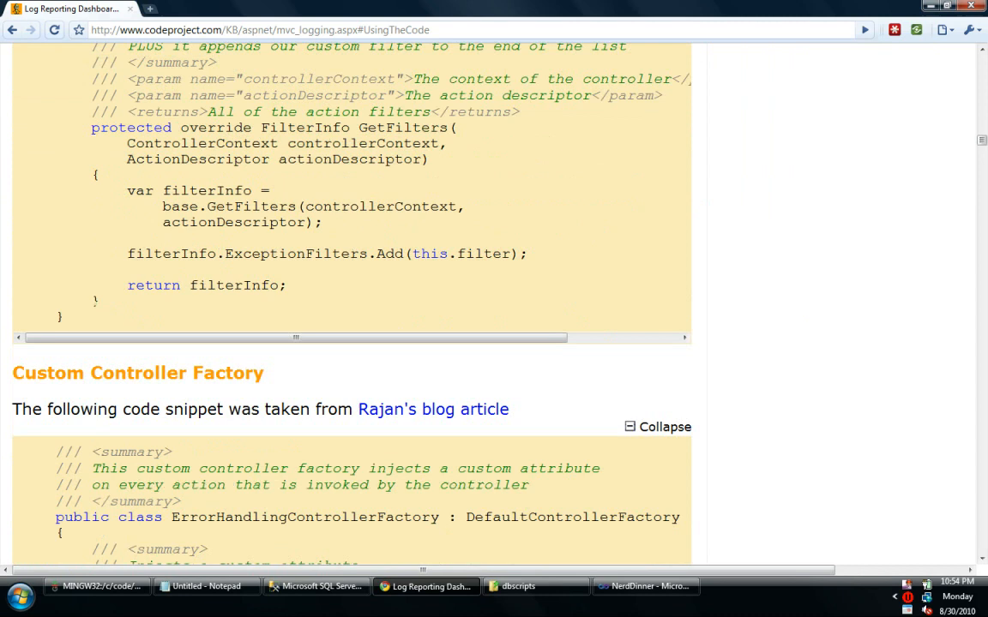
scroll("down", 3)
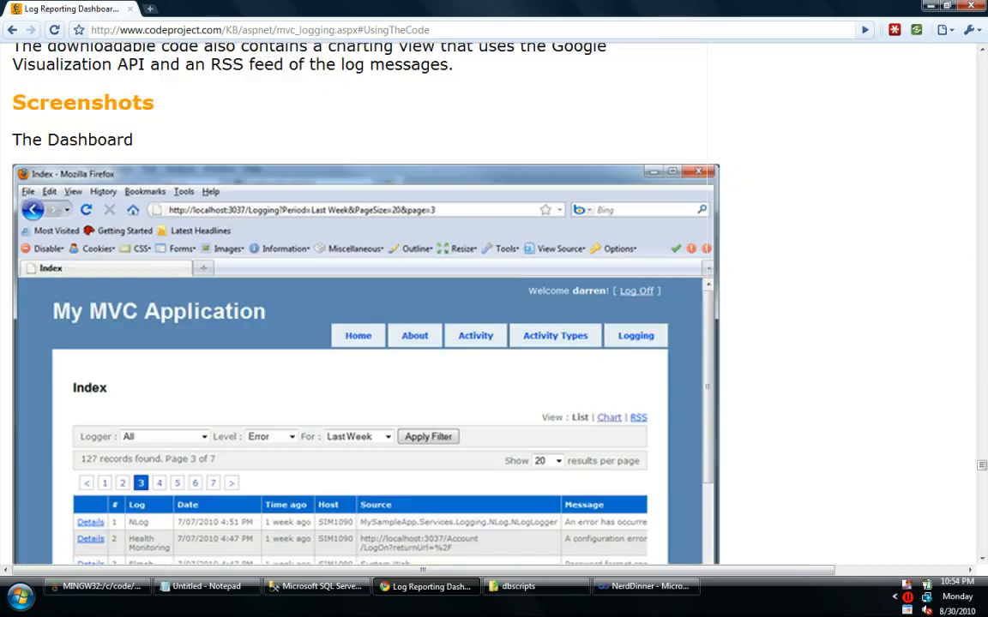
scroll("down", 3)
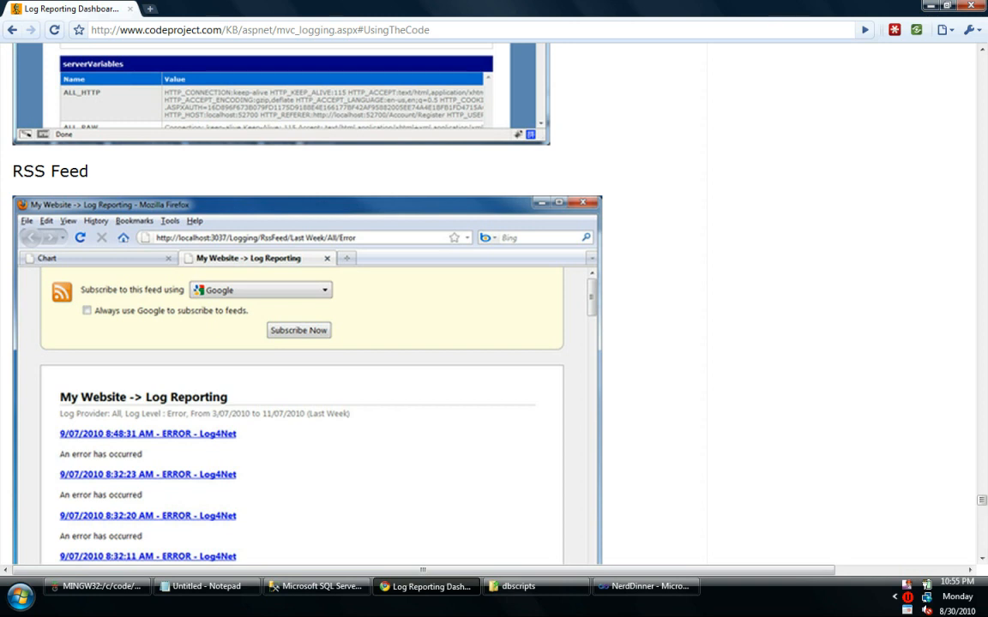
scroll("down", 3)
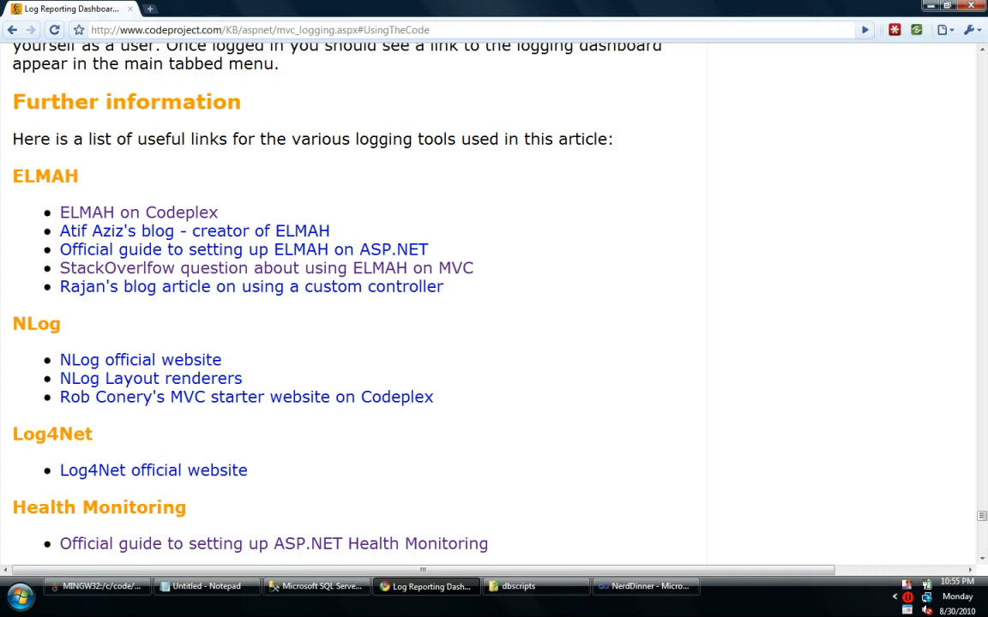
scroll("down", 3)
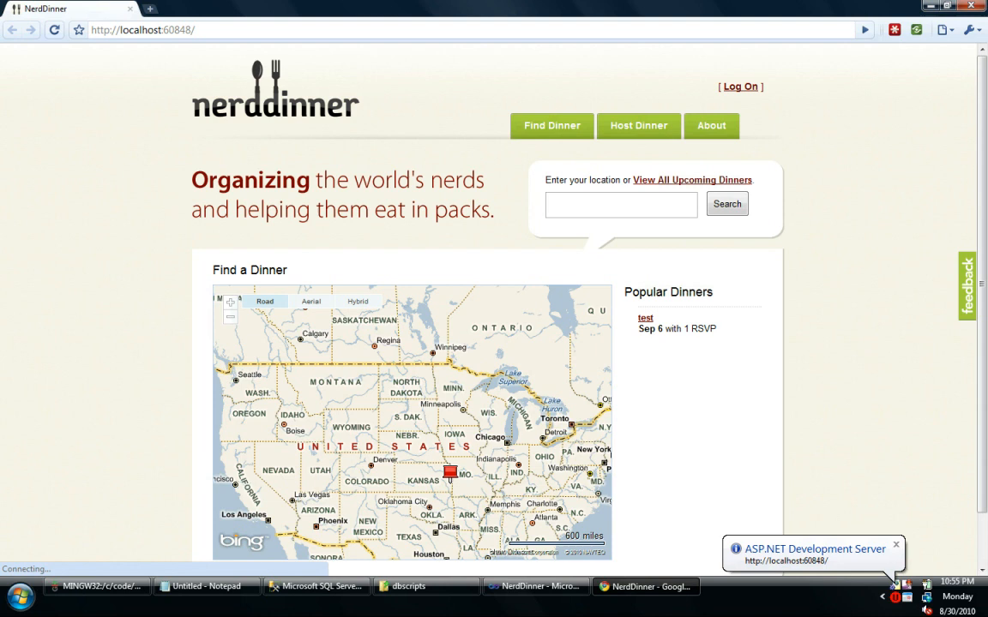
- Switch from Chrome to Visual Studio showing the NerdDinner solution
left_click(535, 586)
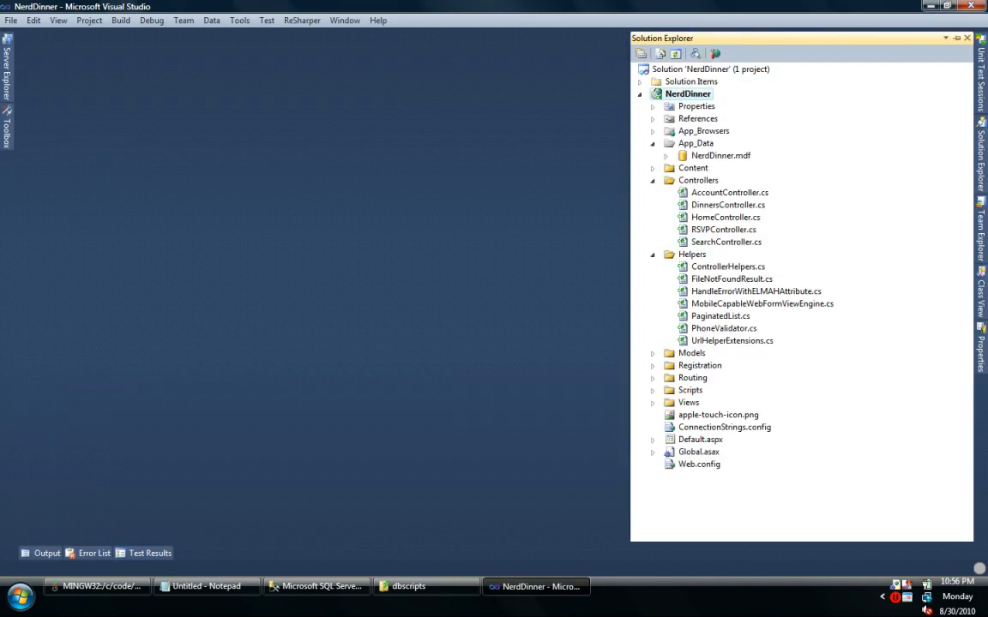
- Collapse Controllers and Helpers in Solution Explorer and bring up the dbscripts folder
left_click(652, 144)
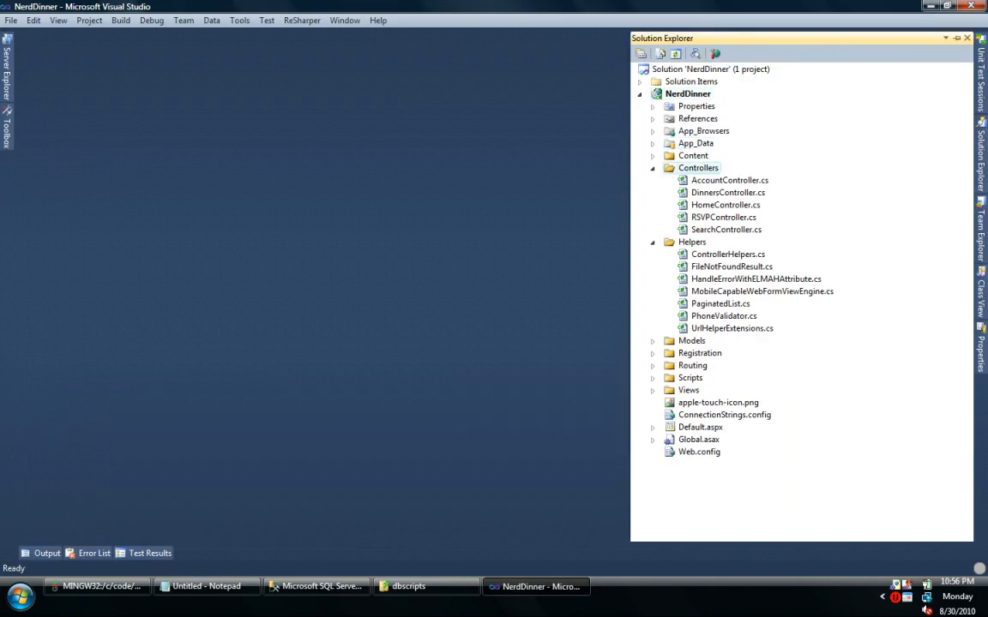
left_click(652, 168)
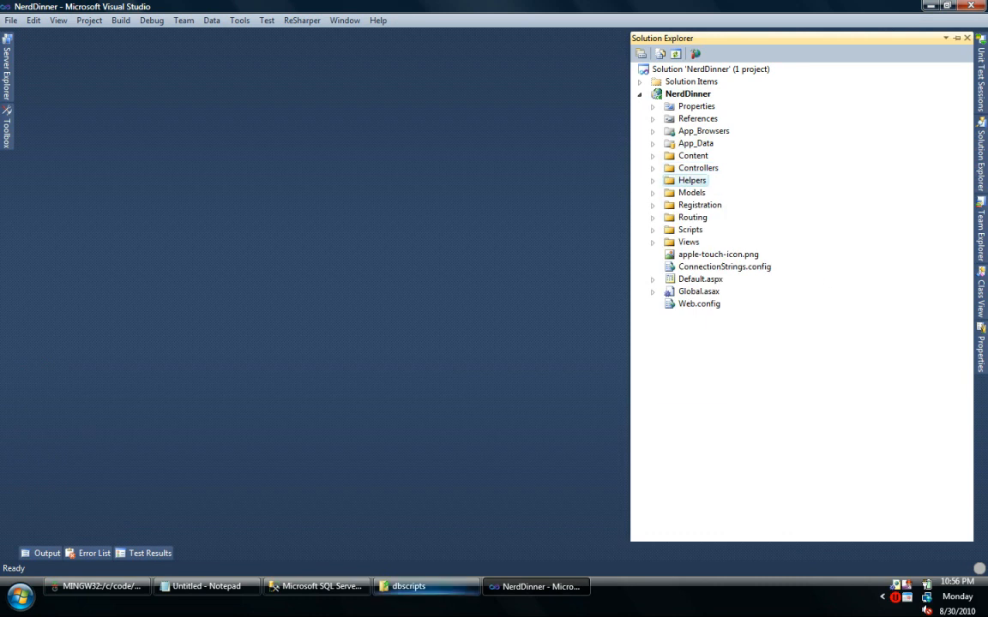
left_click(408, 586)
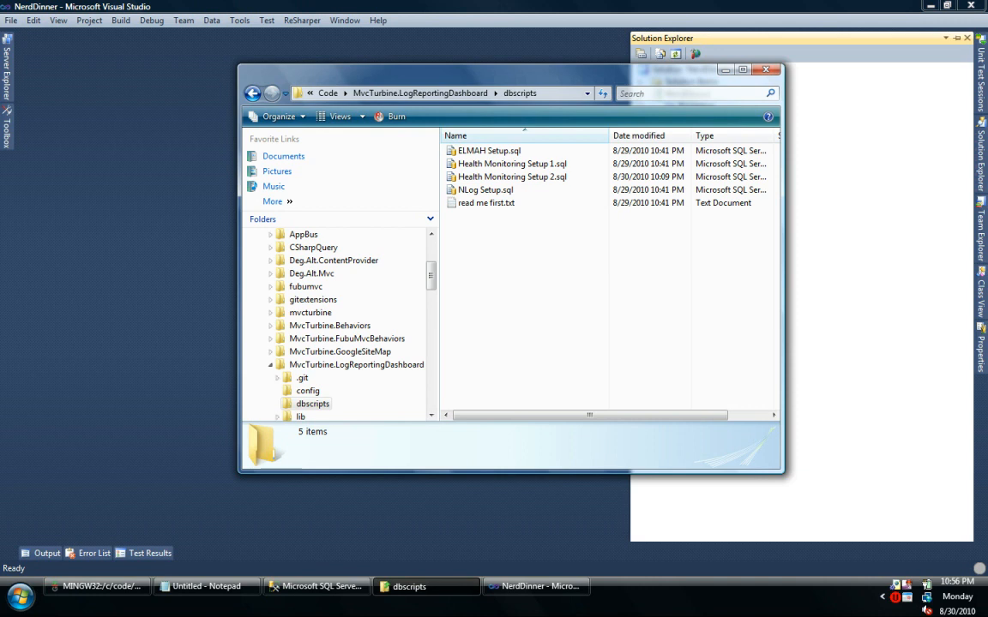
- Switch to SQL Server Management Studio showing the NerdDinner database
left_click(315, 587)
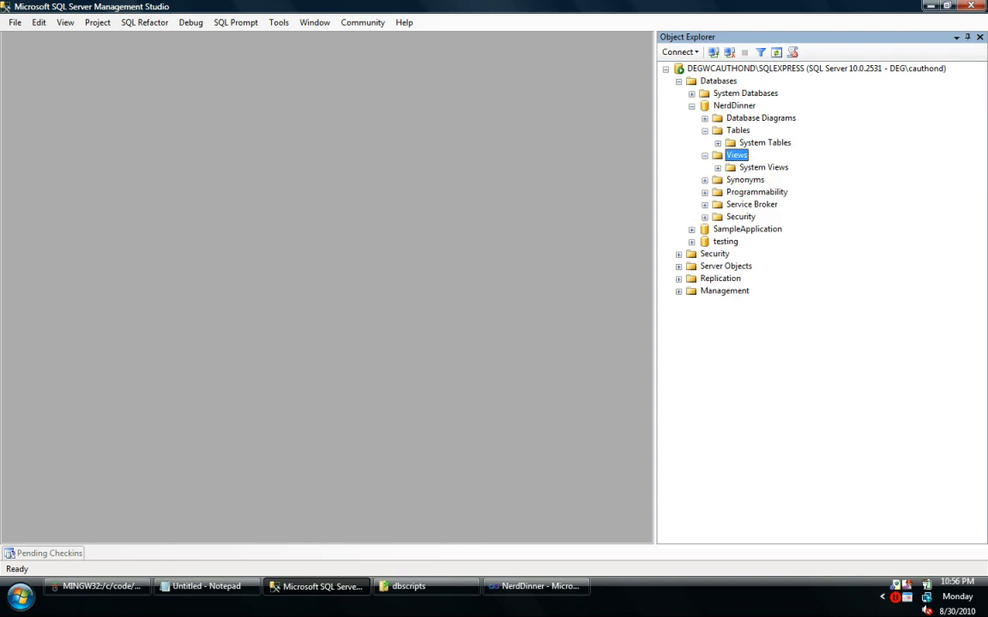
left_click(535, 586)
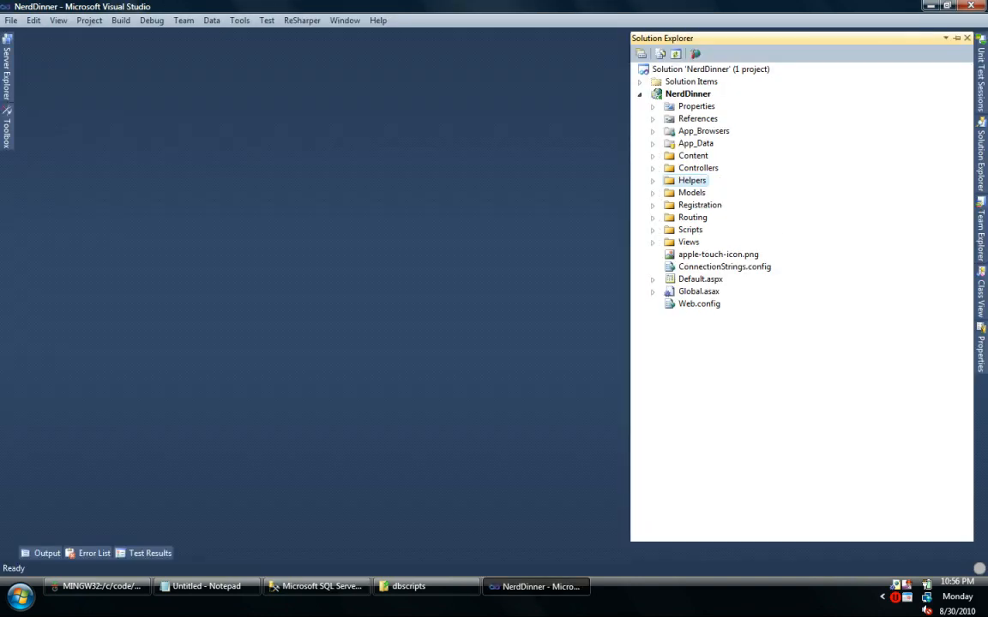
left_click(315, 587)
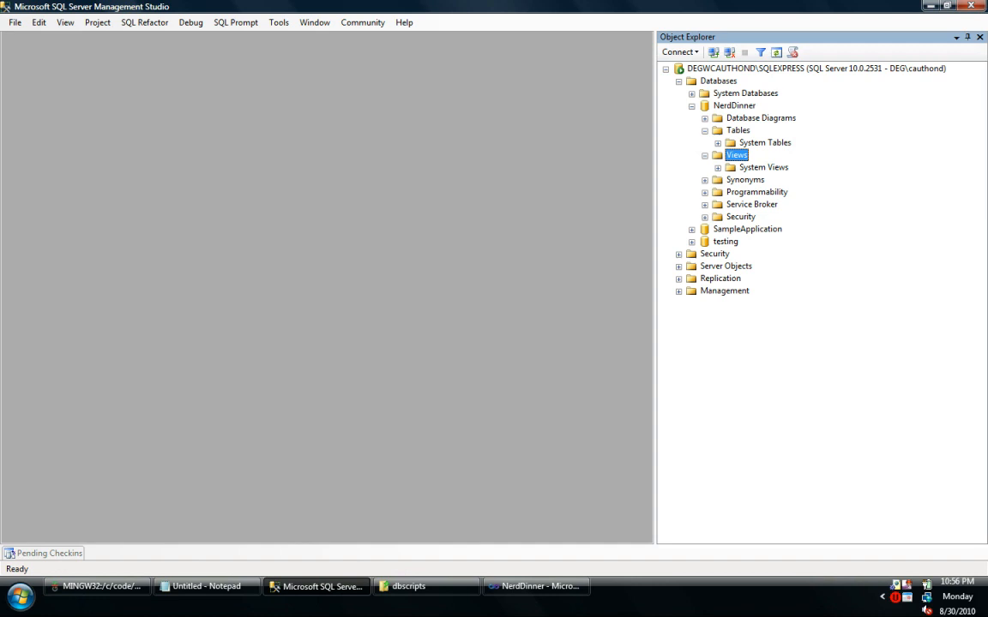
- Run the ELMAH Setup.sql script against the NerdDinner database
right_click(489, 151)
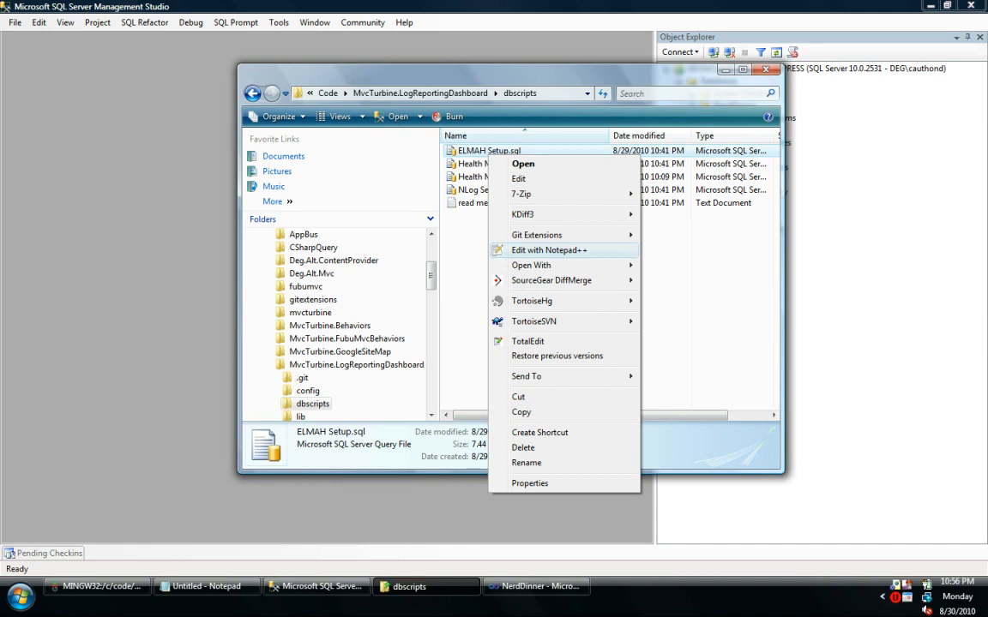
left_click(549, 250)
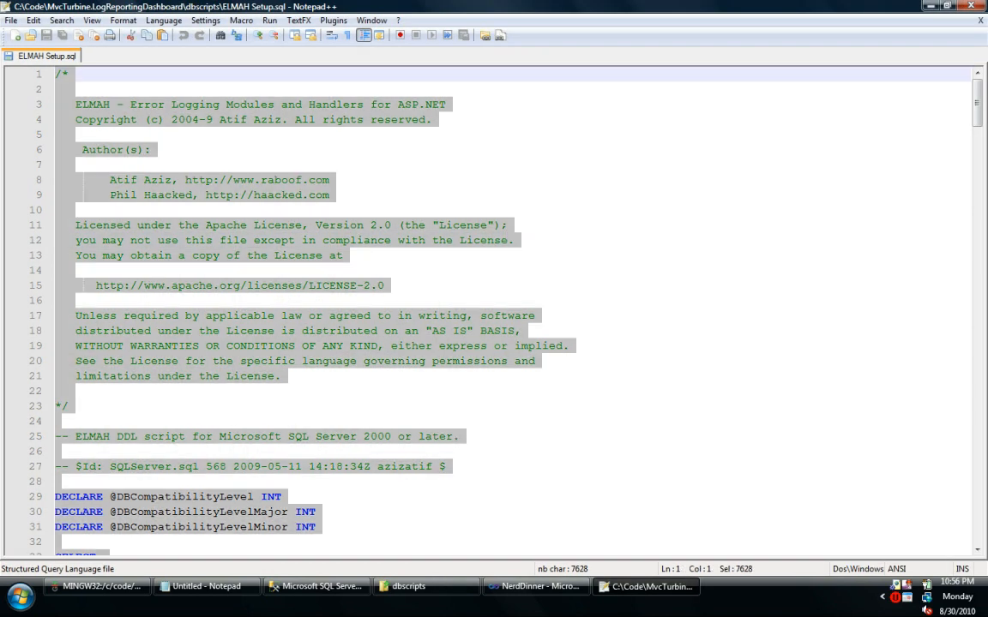
left_click(316, 586)
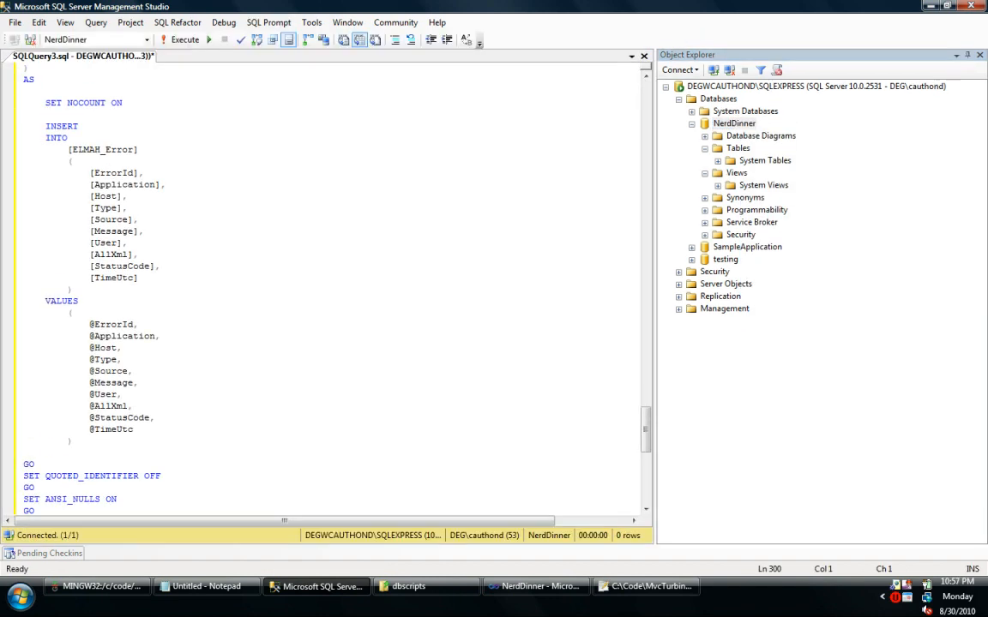
left_click(184, 40)
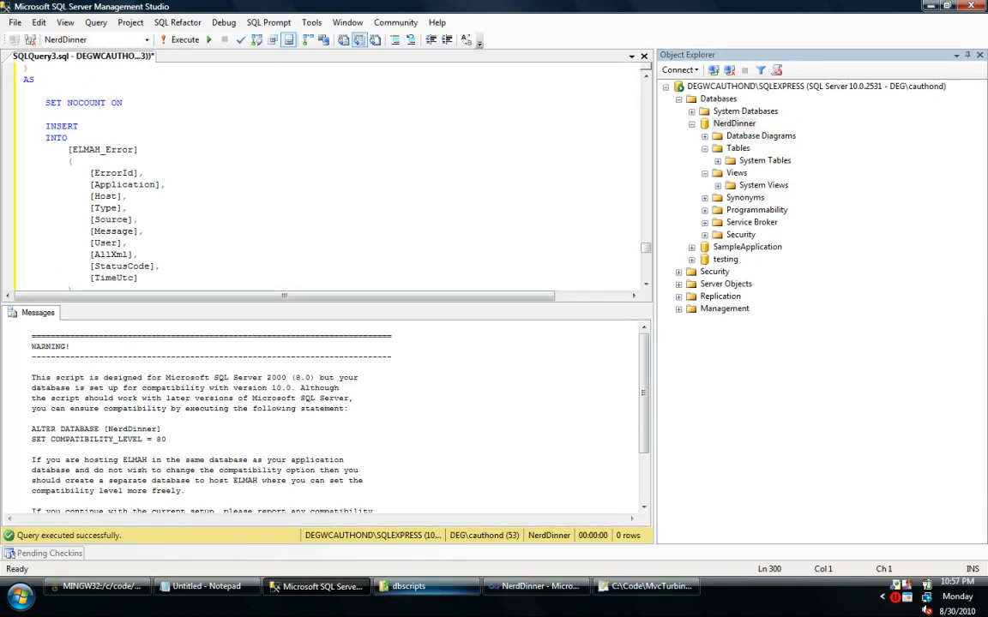
- Run the two Health Monitoring setup scripts against NerdDinner
right_click(511, 163)
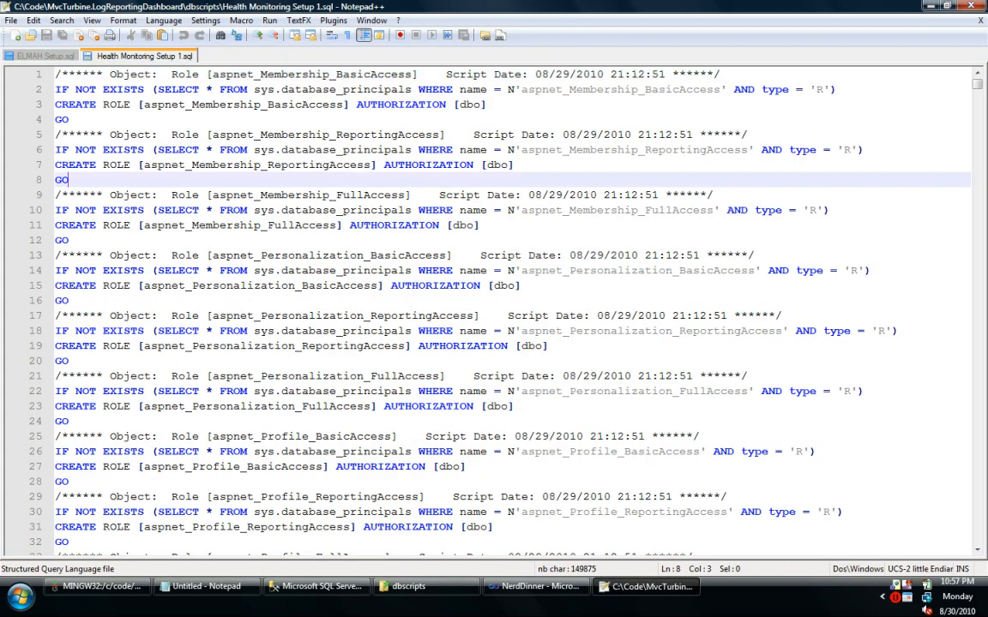
left_click(317, 587)
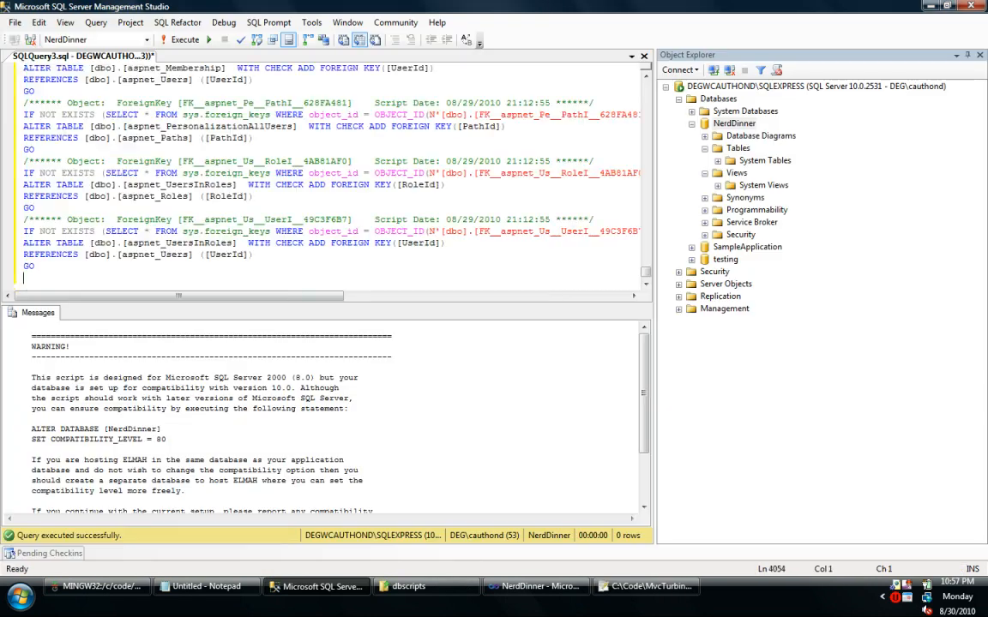
left_click(185, 41)
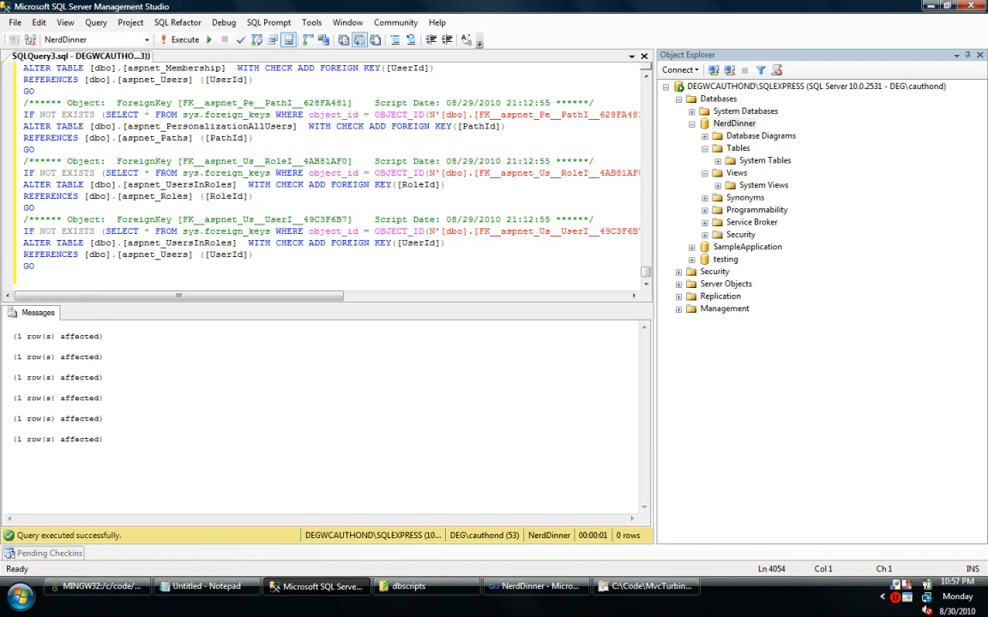
right_click(511, 177)
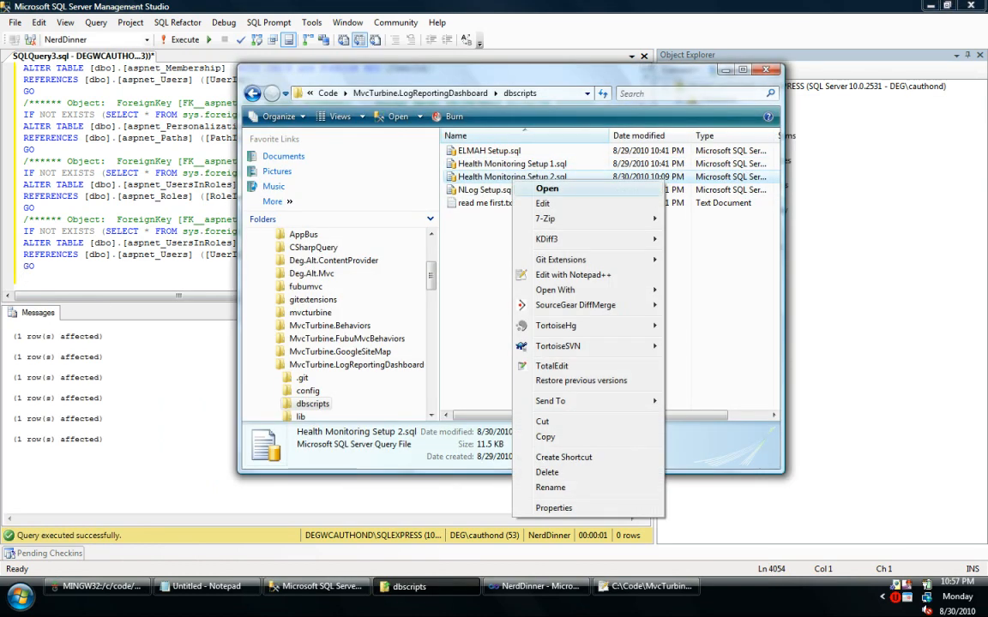
left_click(573, 275)
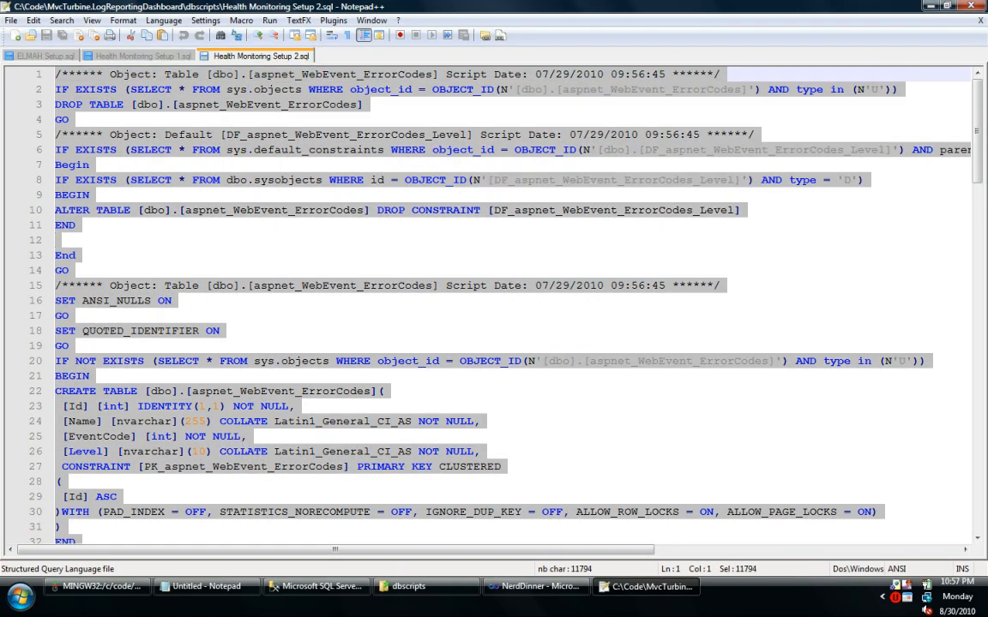
left_click(316, 587)
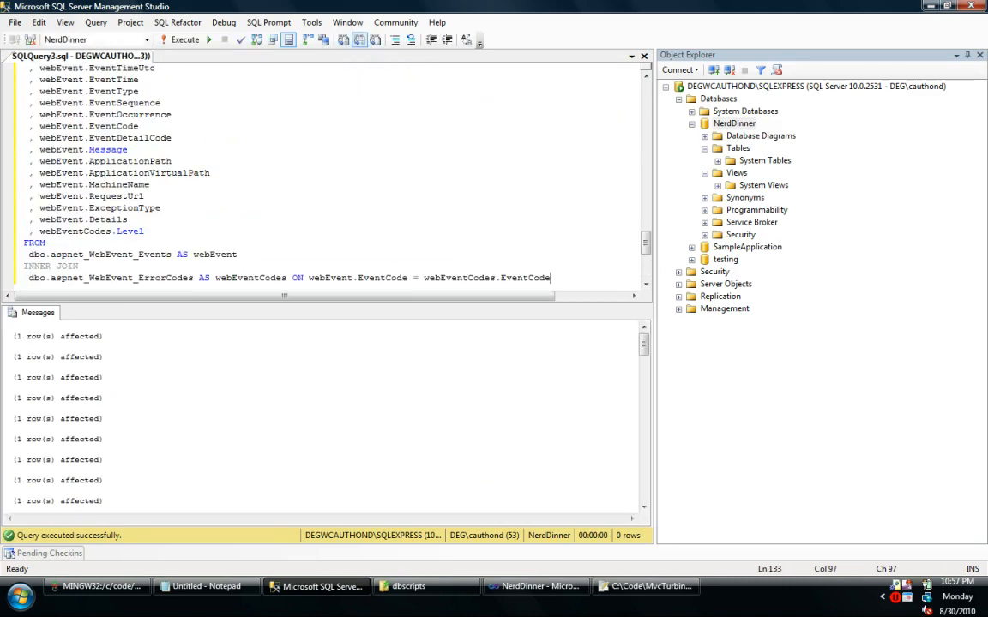
left_click(408, 586)
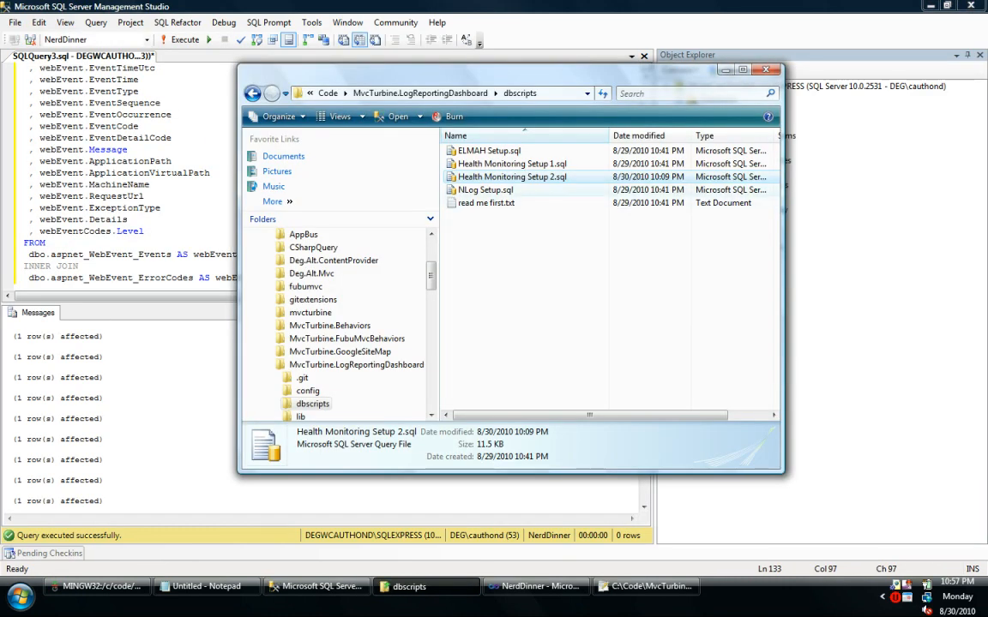
- Run the NLog setup script and refresh the database objects
double_click(487, 189)
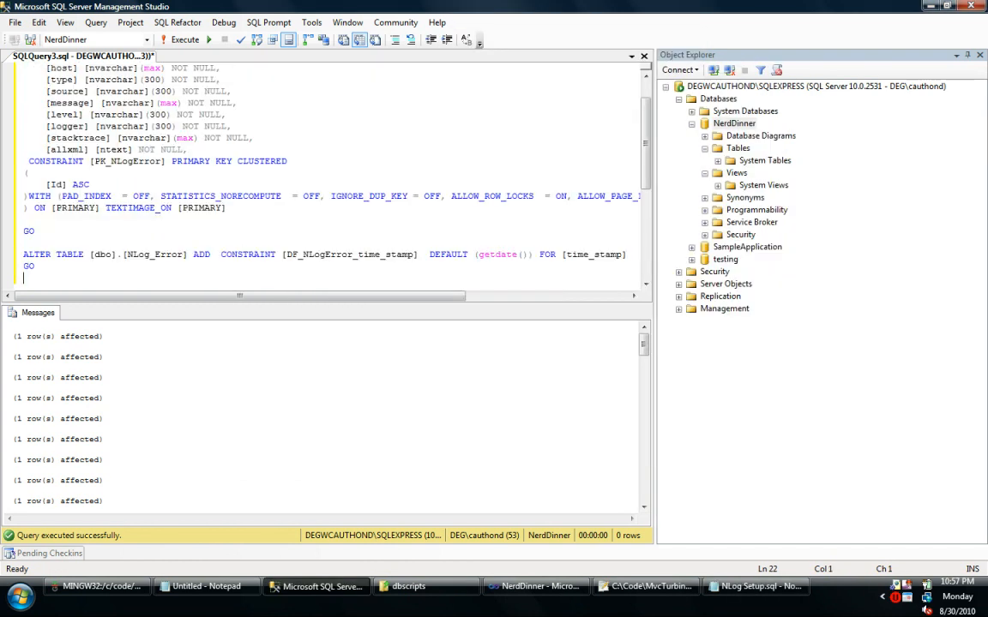
right_click(734, 123)
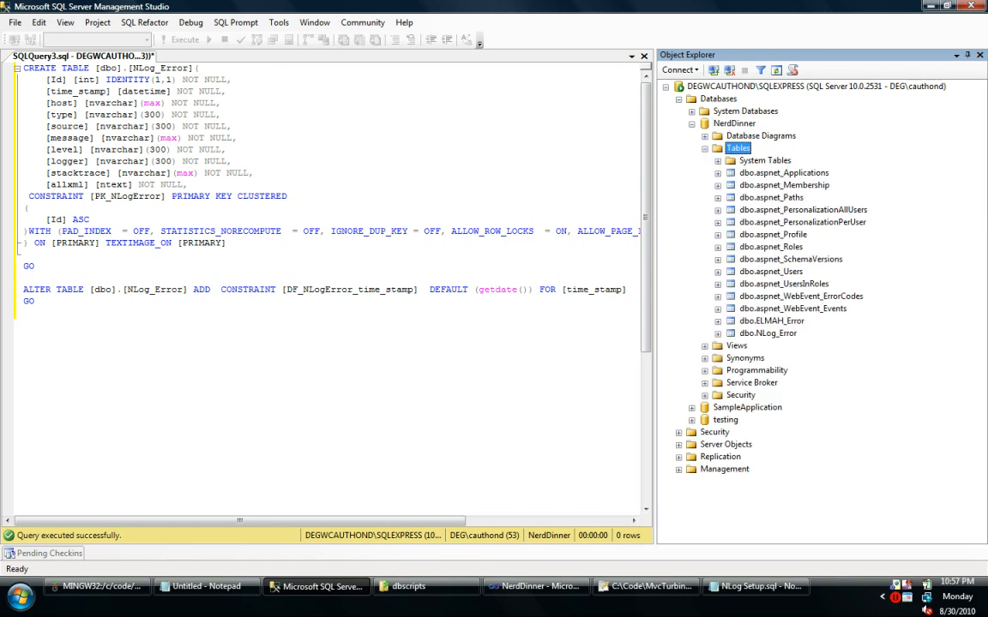
- Expand and collapse NerdDinner's views, then highlight the dbo.ELMAH_Error table
left_click(704, 346)
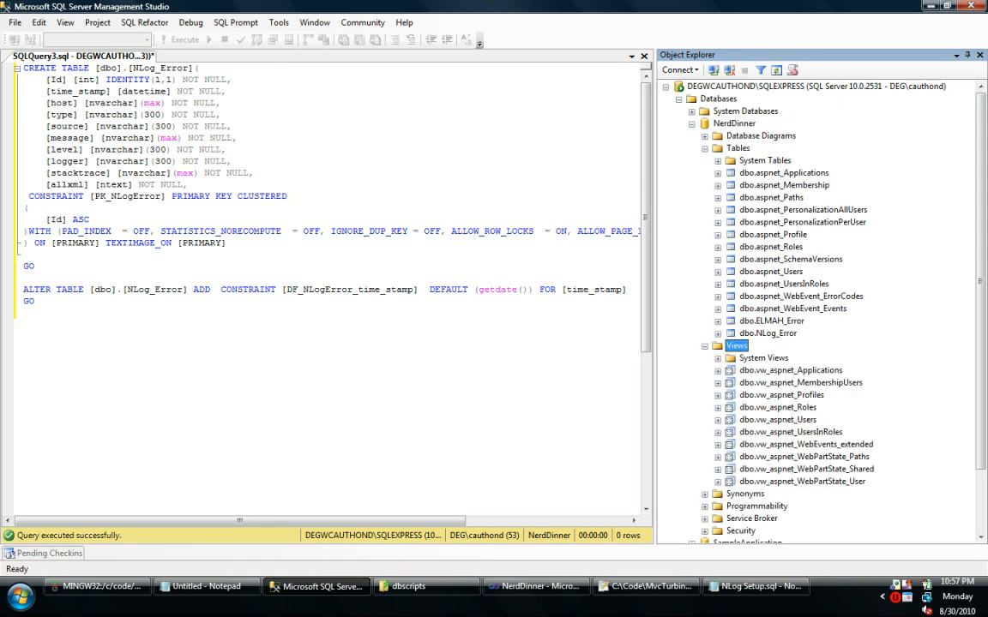
scroll("down", 3)
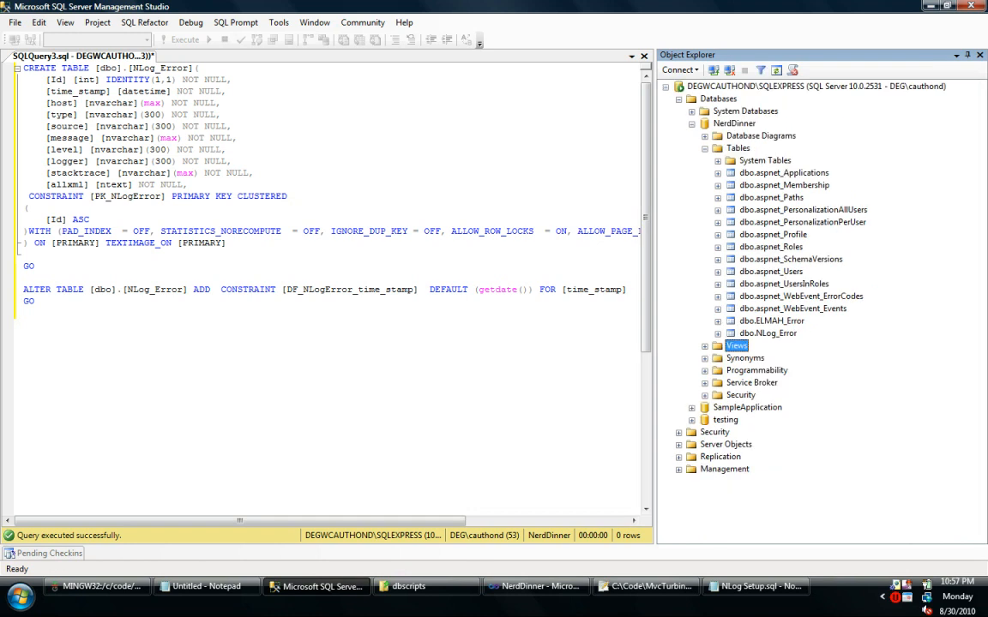
left_click(770, 321)
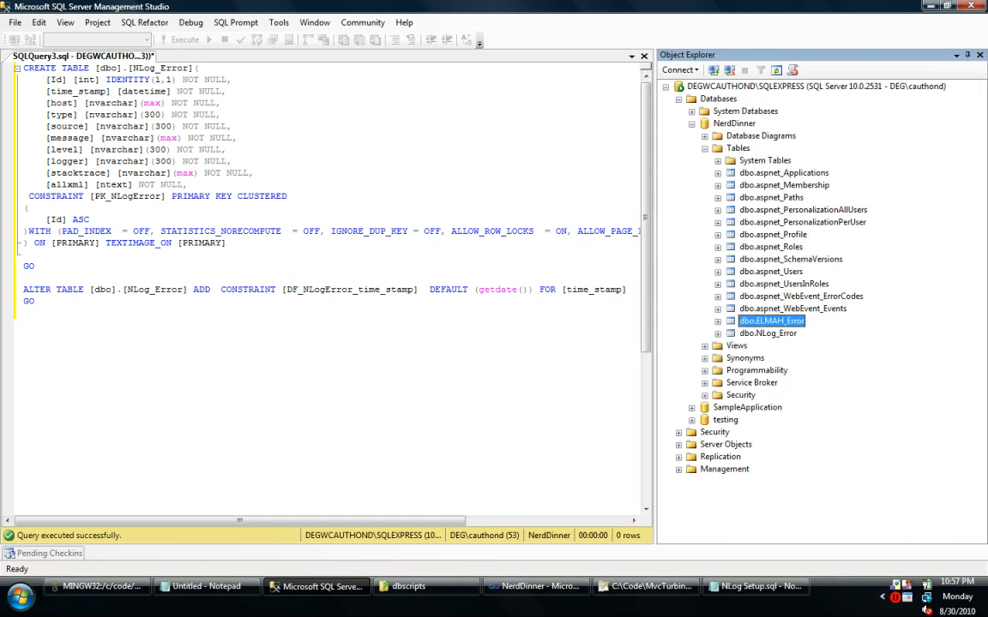
left_click(769, 333)
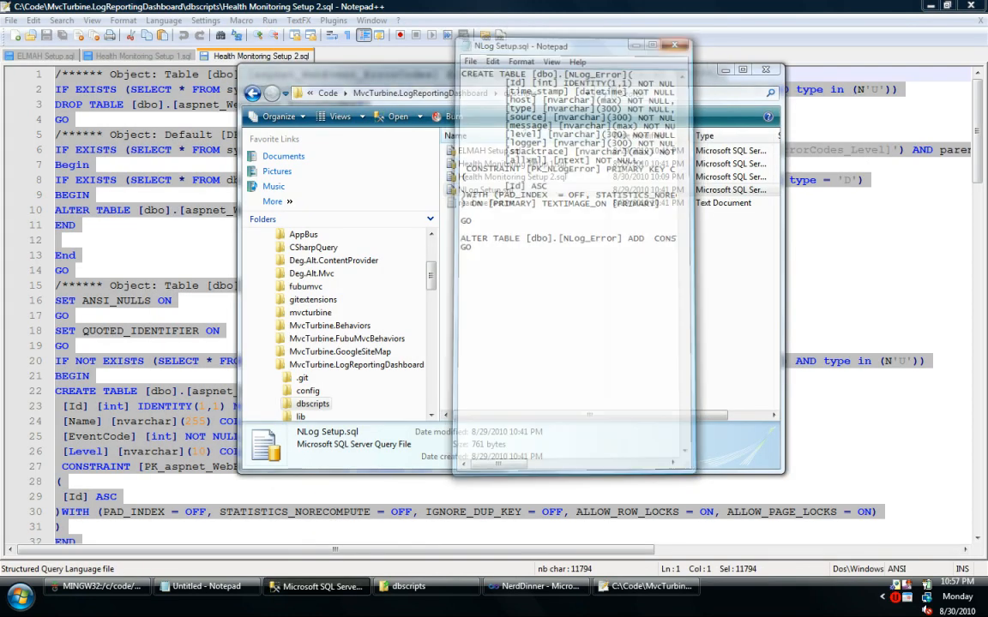
- Open the config snippets folder and NerdDinner's Web.config in Visual Studio
left_click(674, 45)
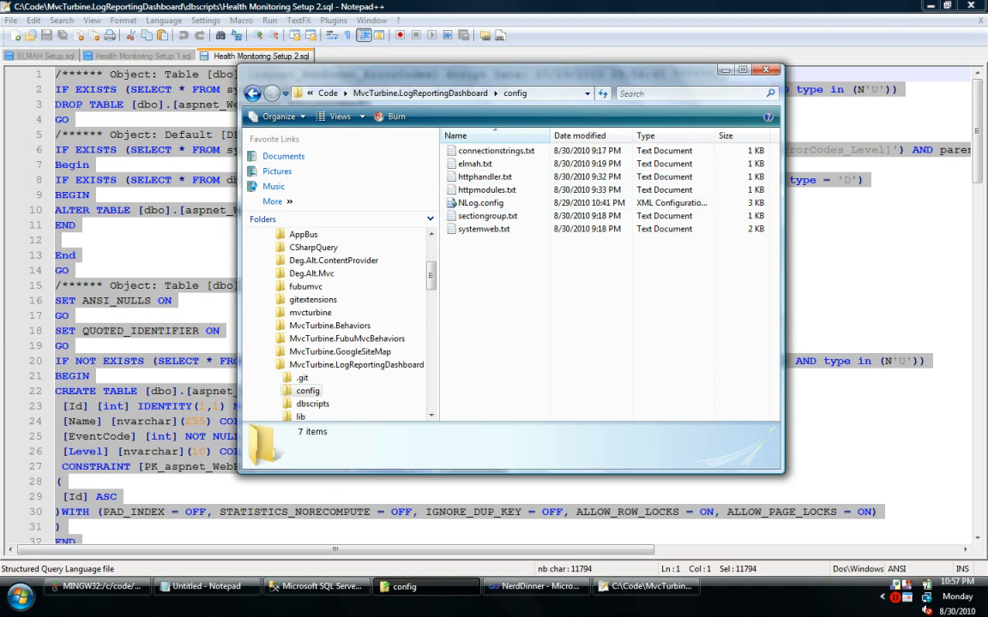
mouse_move(473, 165)
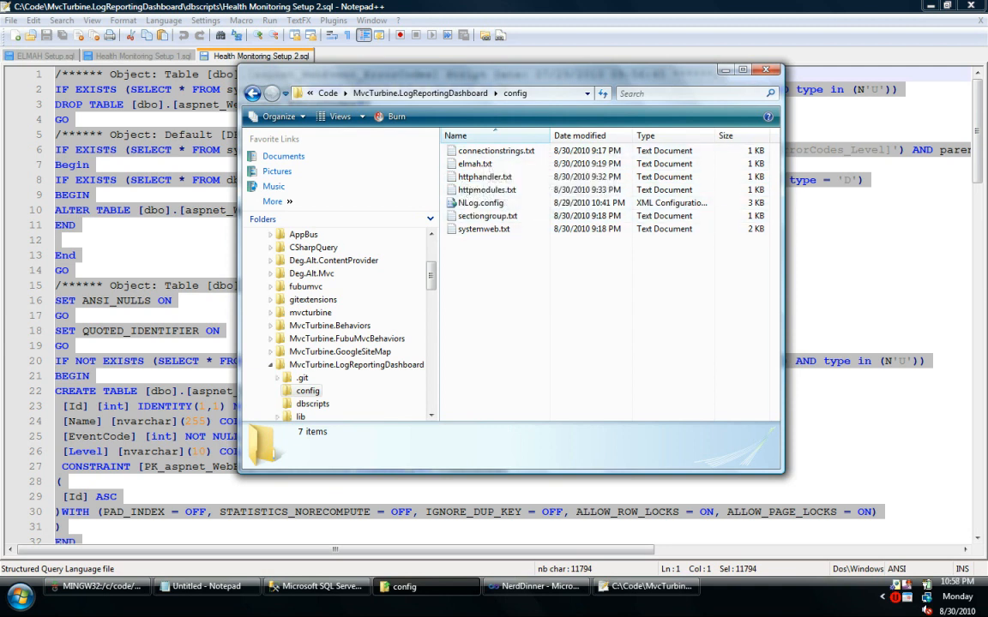
left_click(534, 586)
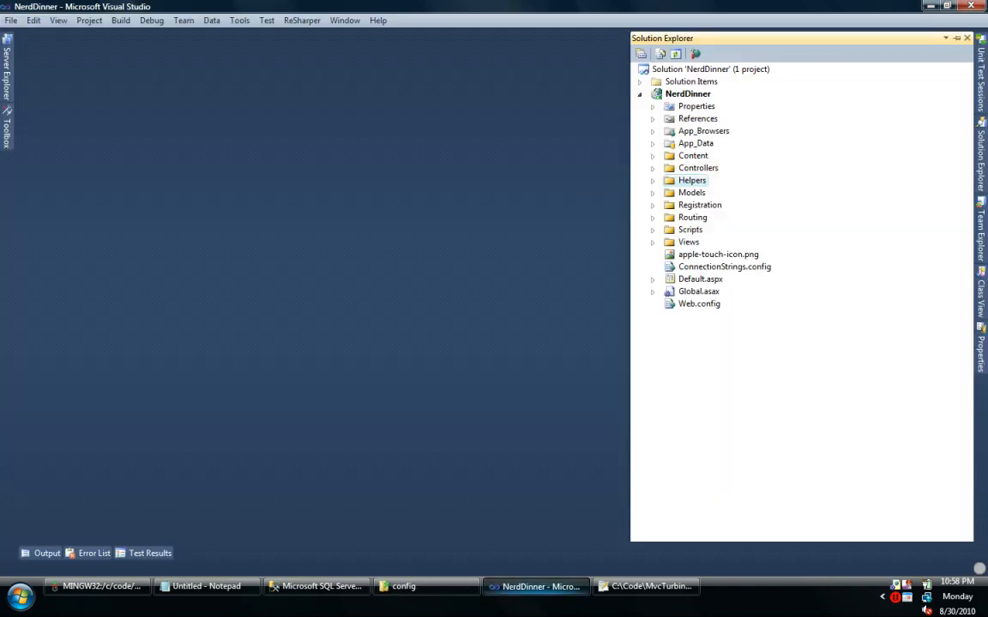
left_click(700, 304)
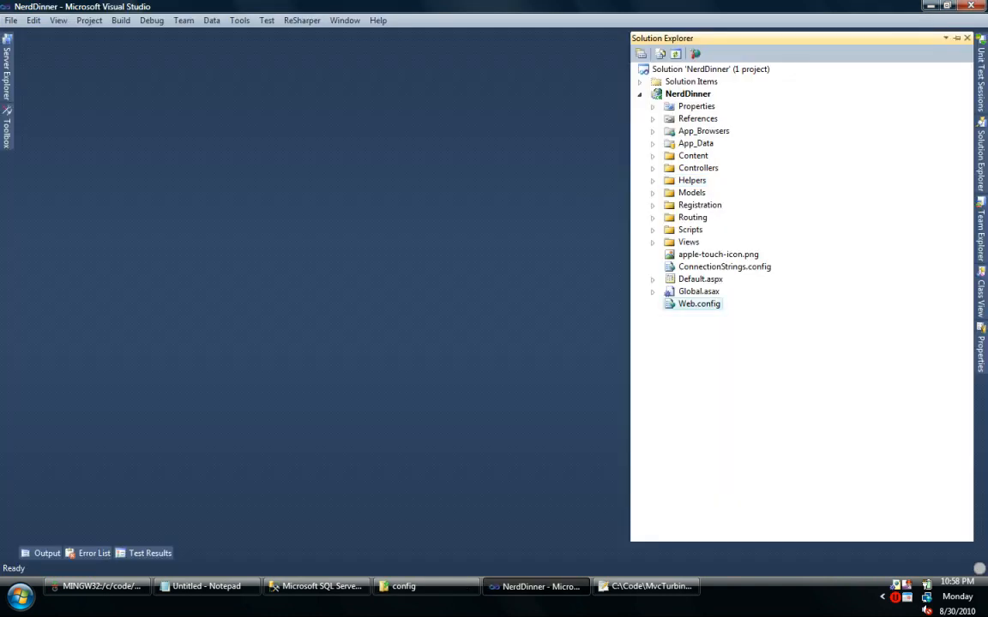
double_click(700, 303)
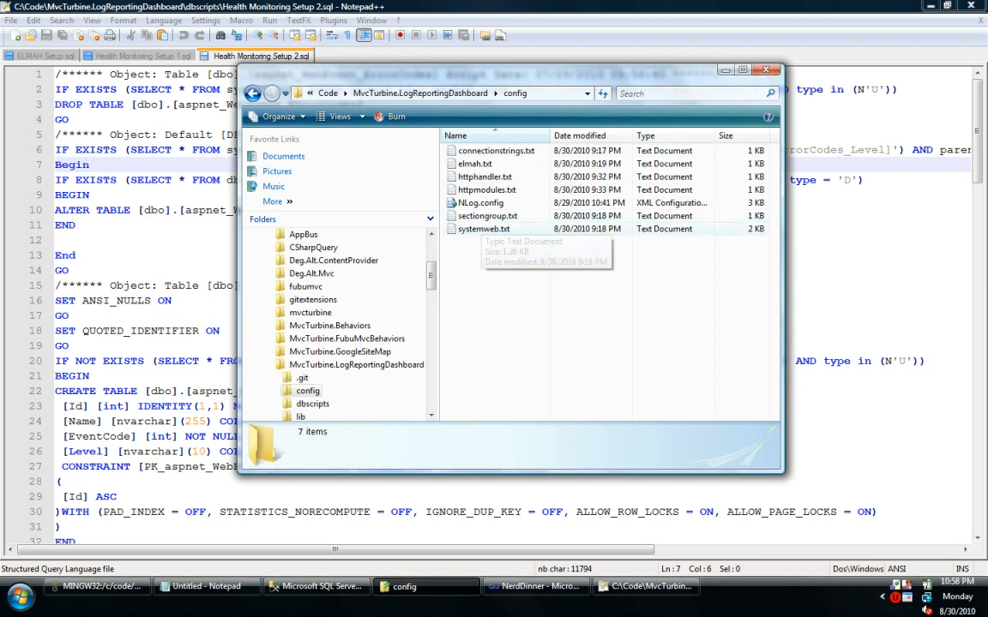
- Paste the elmah sectionGroup from sectiongroup.txt into Web.config's configSections
right_click(487, 216)
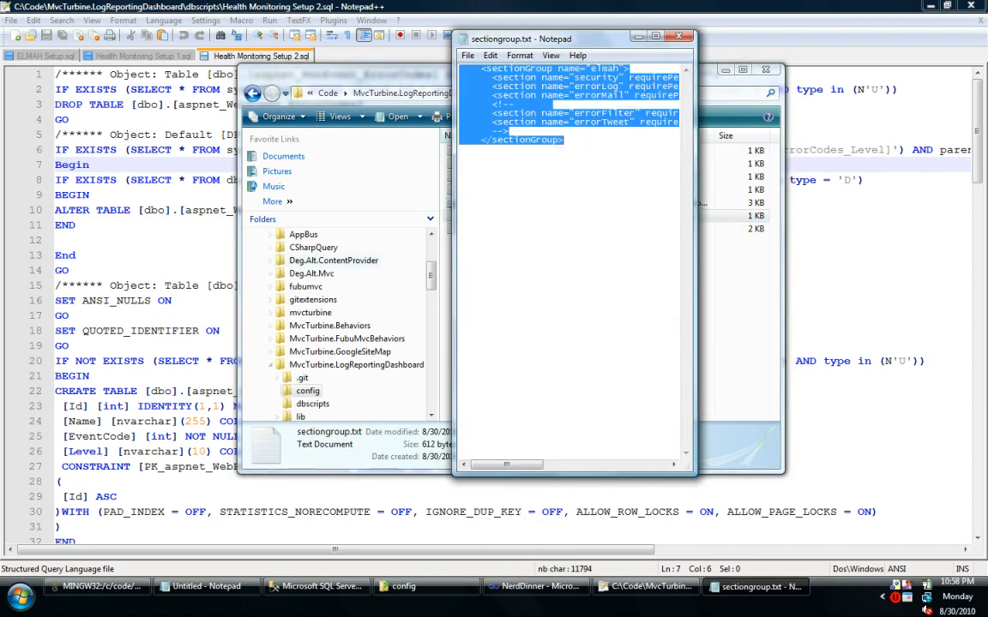
left_click(535, 587)
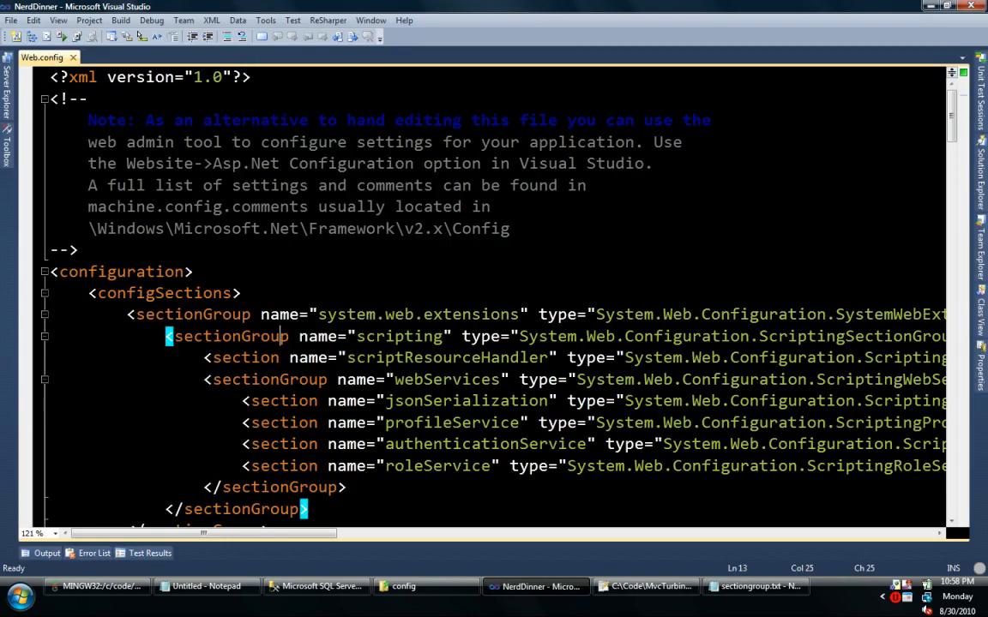
scroll("down", 3)
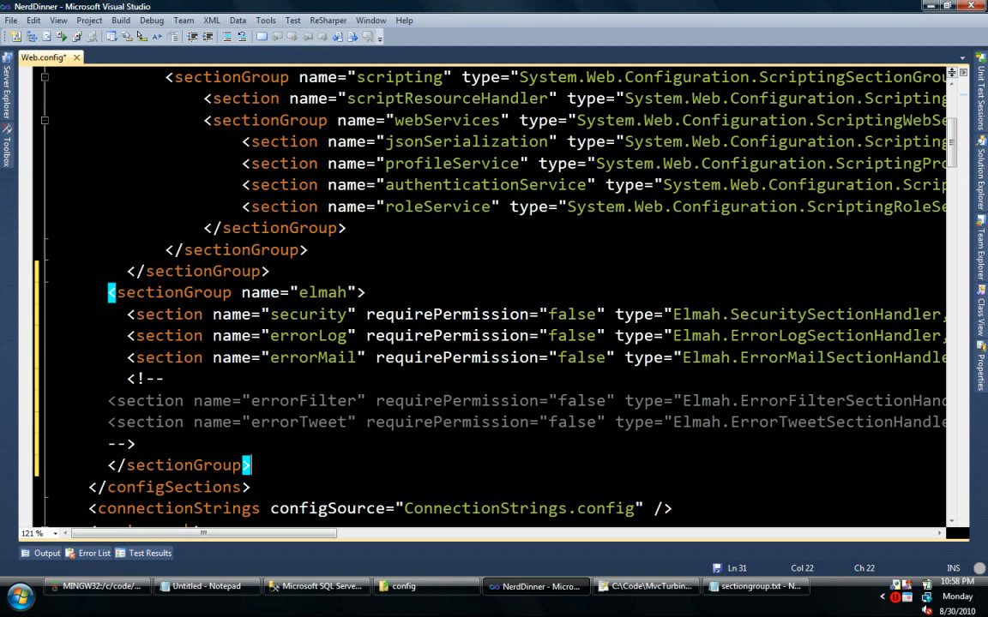
left_click(754, 587)
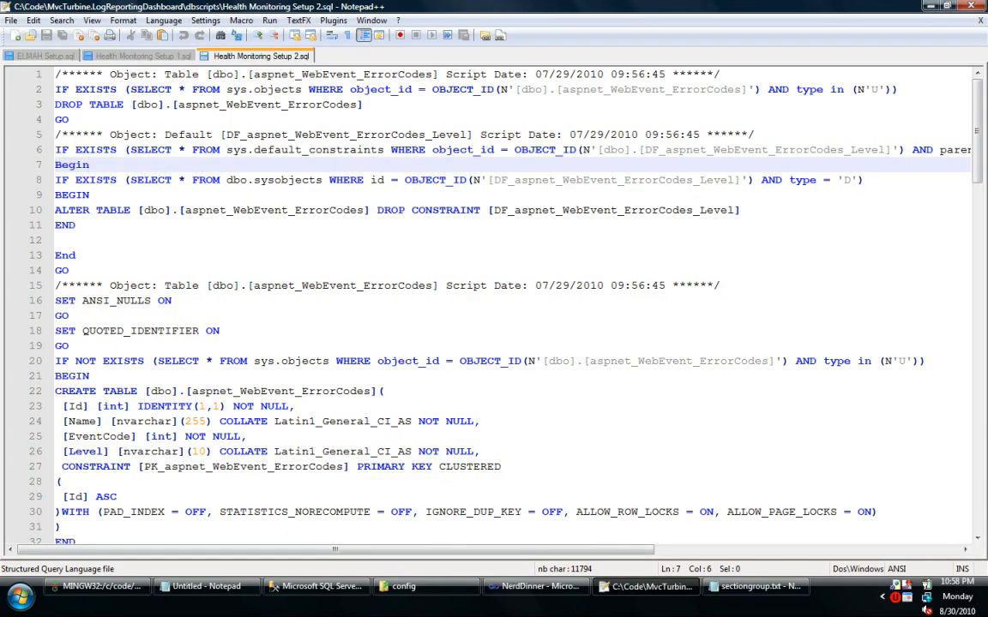
mouse_move(317, 587)
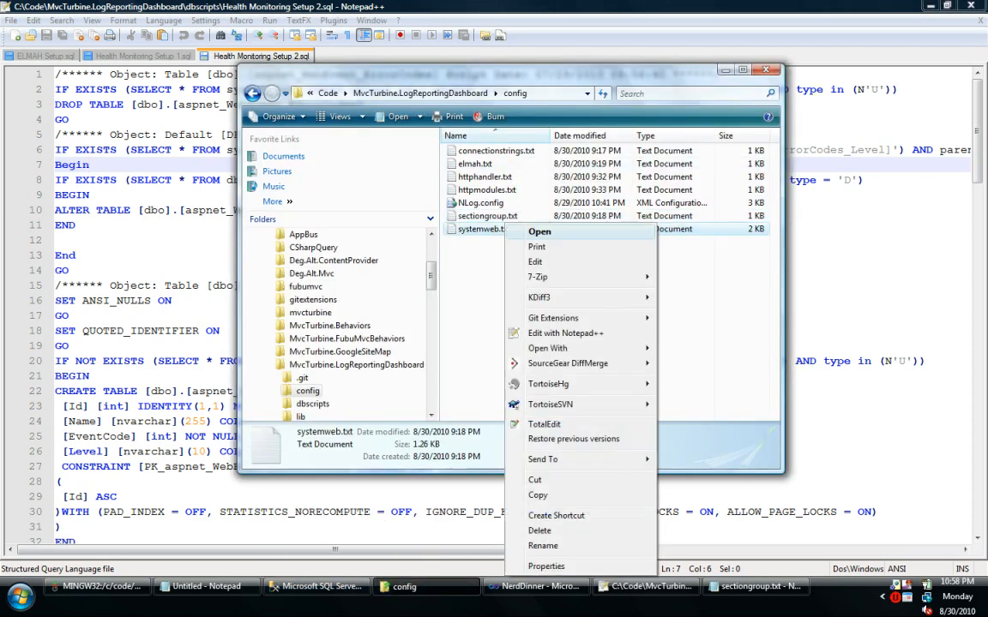
- Paste the healthMonitoring block from systemweb.txt into Web.config and save
left_click(539, 232)
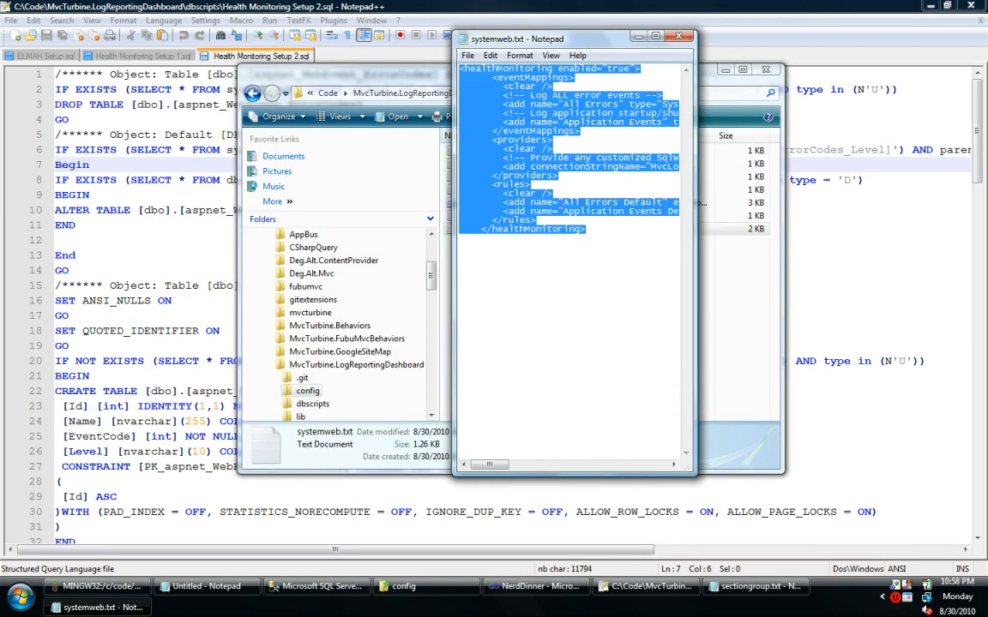
left_click(536, 587)
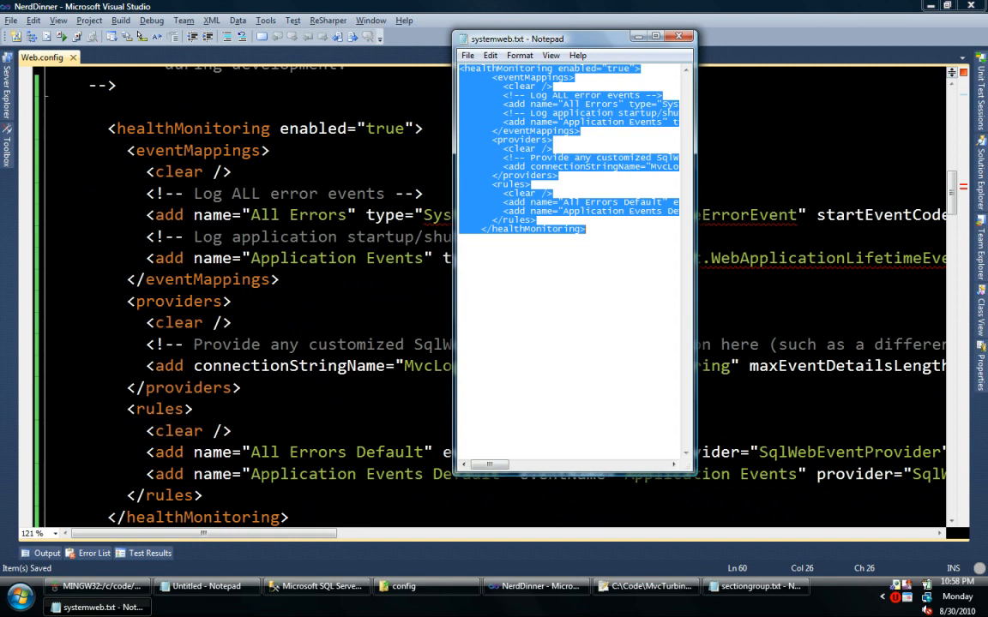
mouse_move(403, 587)
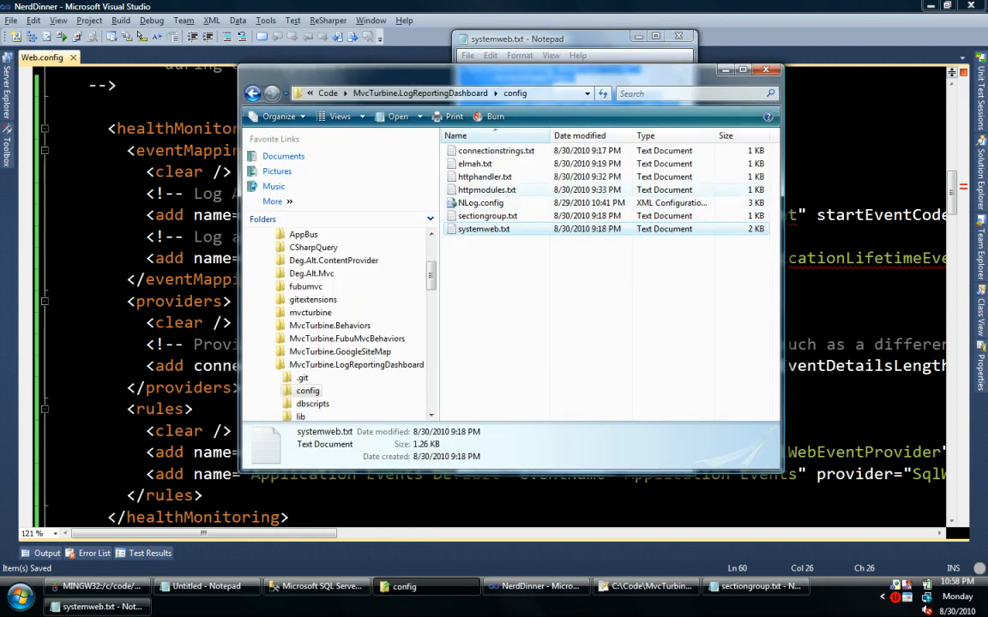
- Add the elmah.axd httpHandler entry from the httphandler snippet to Web.config
right_click(485, 176)
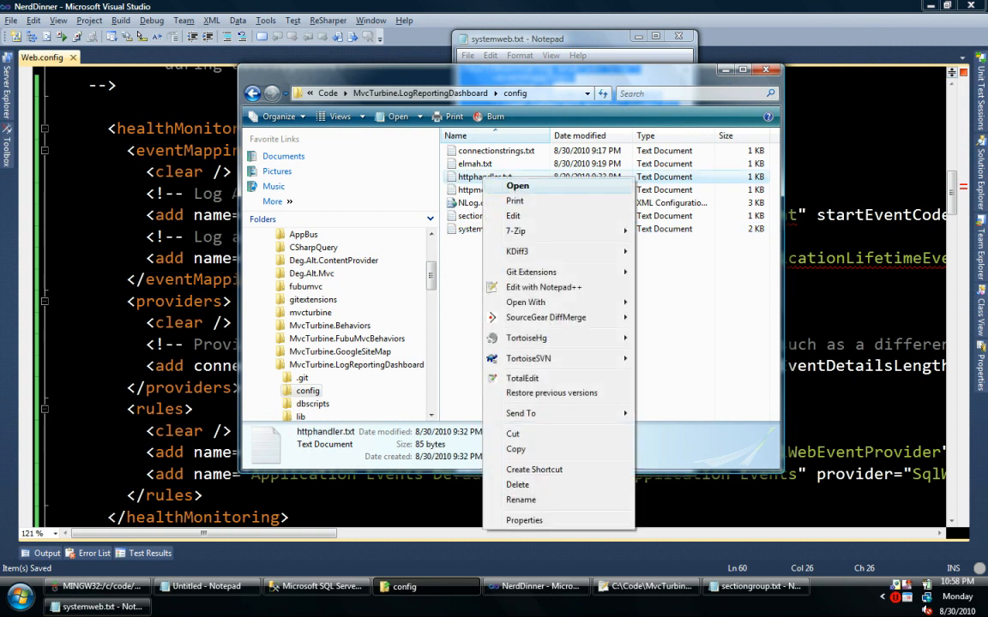
left_click(518, 185)
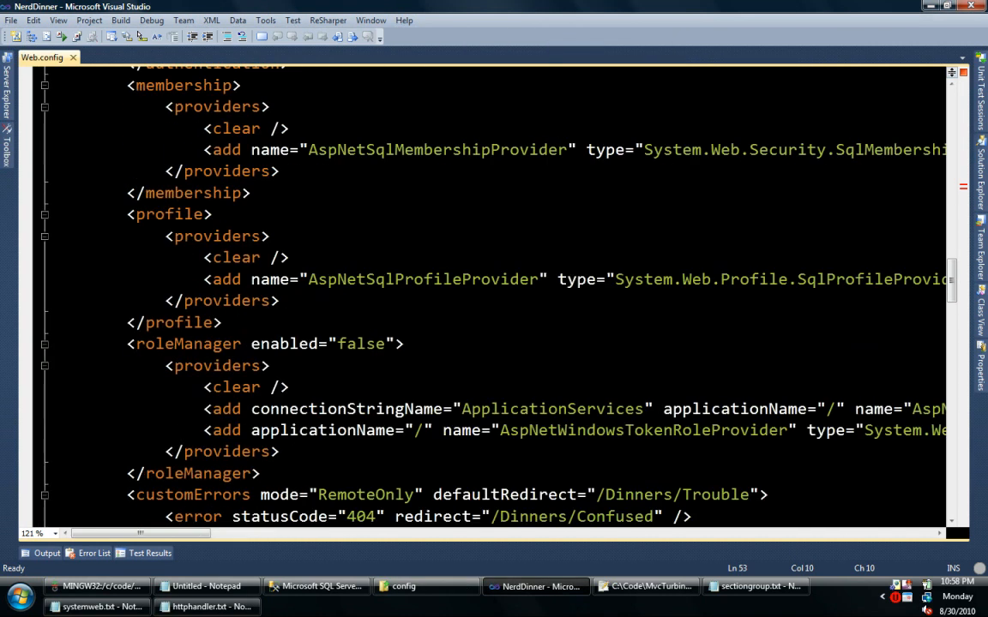
scroll("down", 3)
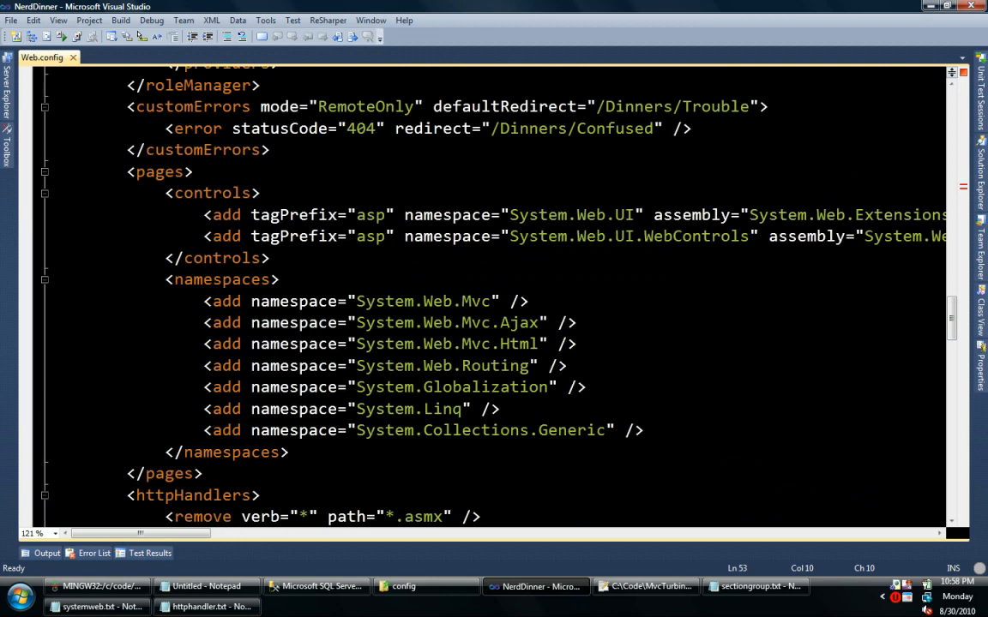
scroll("down", 3)
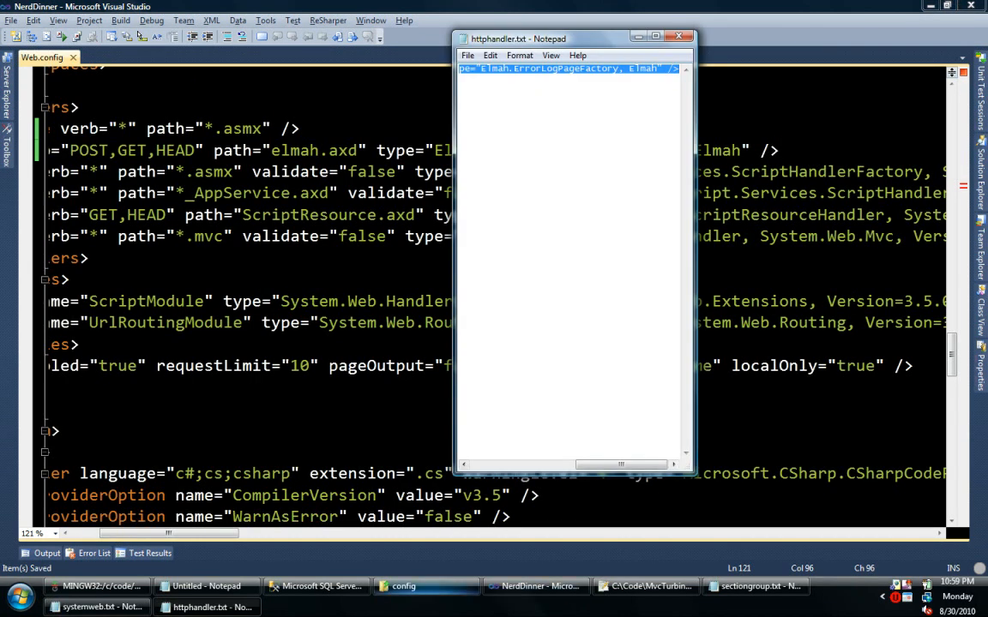
- Register the ErrorLog, ErrorFilter and ErrorMail ELMAH modules under httpModules
right_click(483, 188)
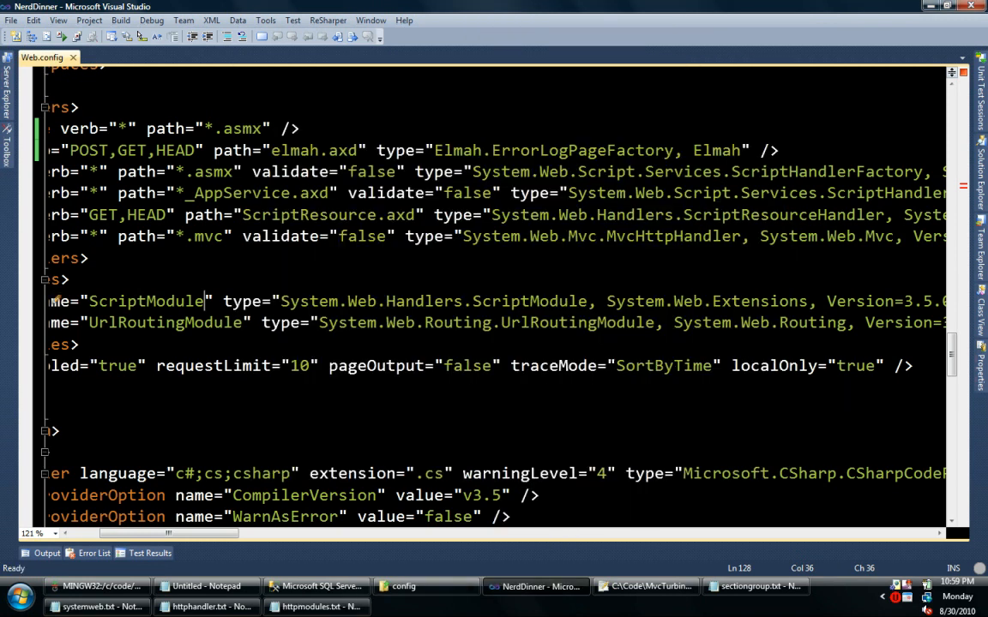
scroll("left", 3)
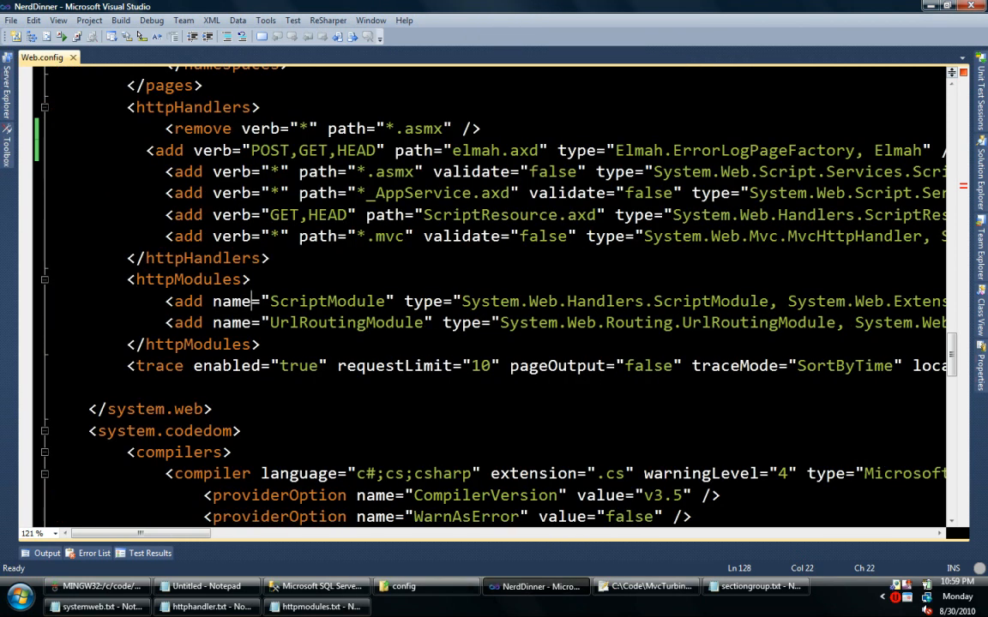
left_click(316, 607)
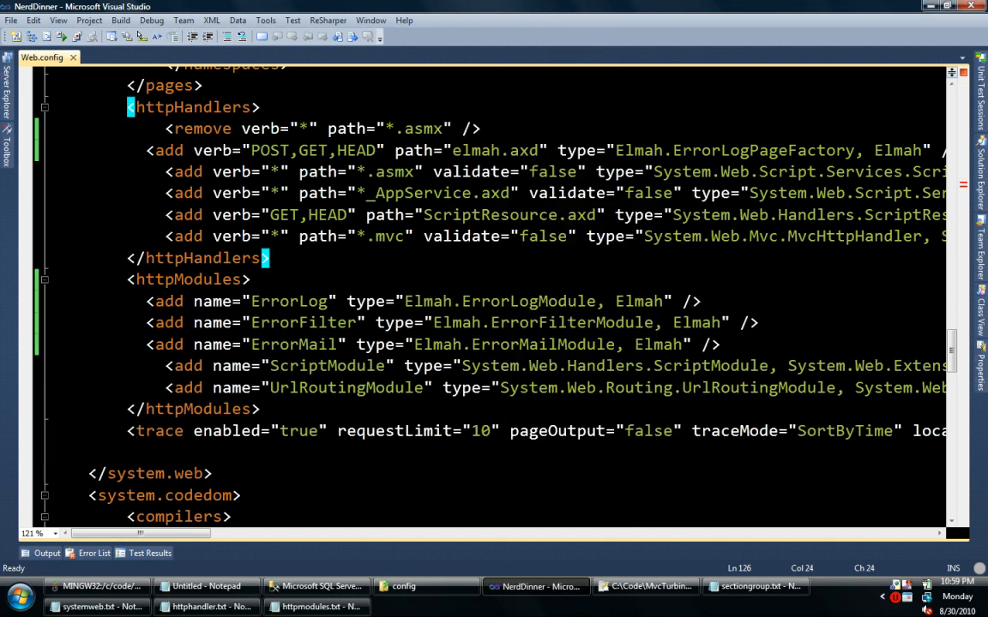
left_click(401, 586)
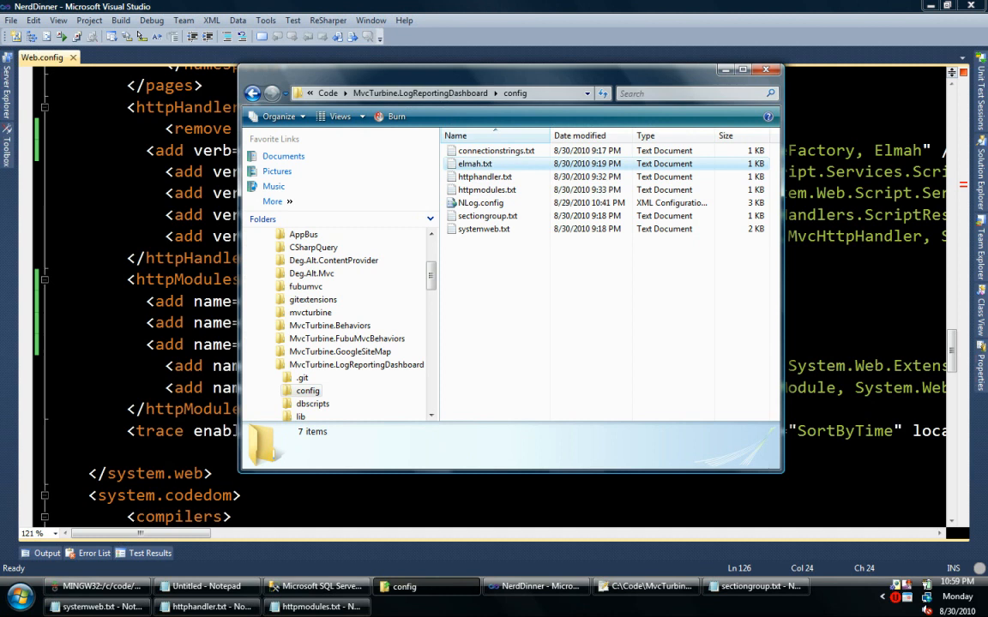
- Paste the <elmah> section from elmah.txt into Web.config with SQL error log on MvcLogging
double_click(473, 165)
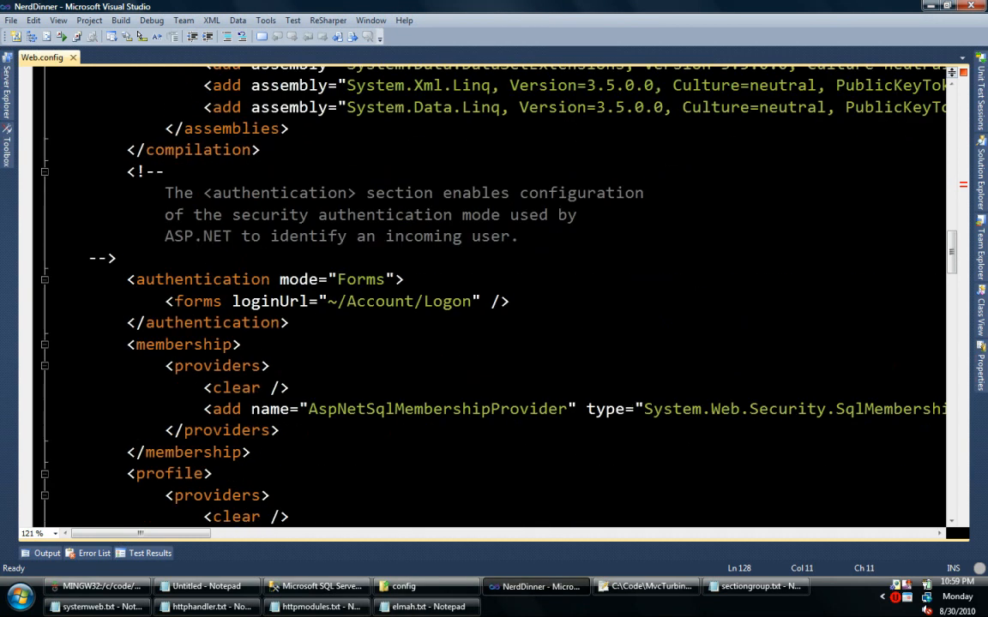
scroll("up", 3)
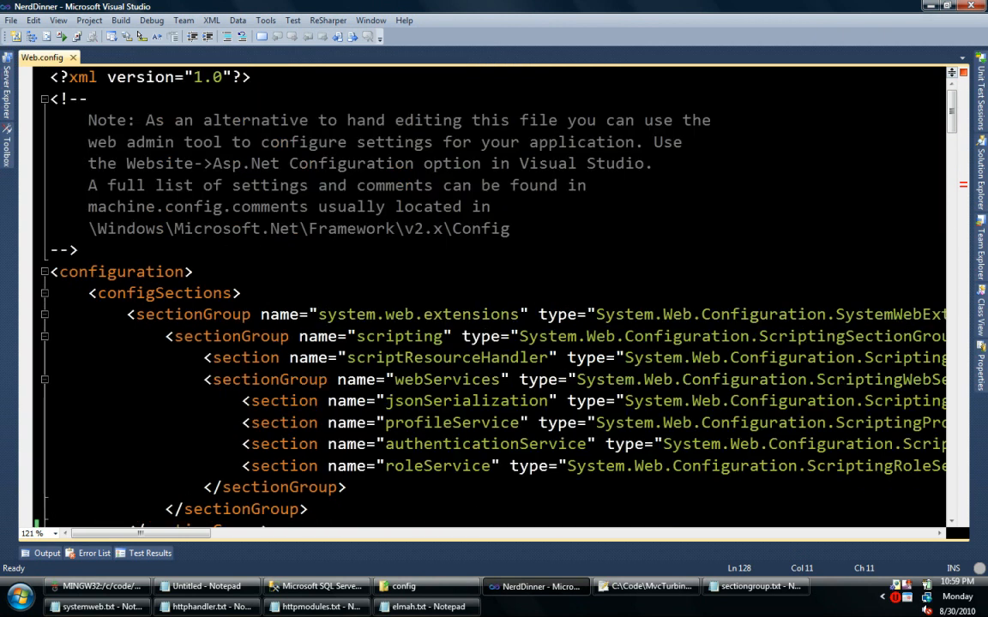
scroll("down", 3)
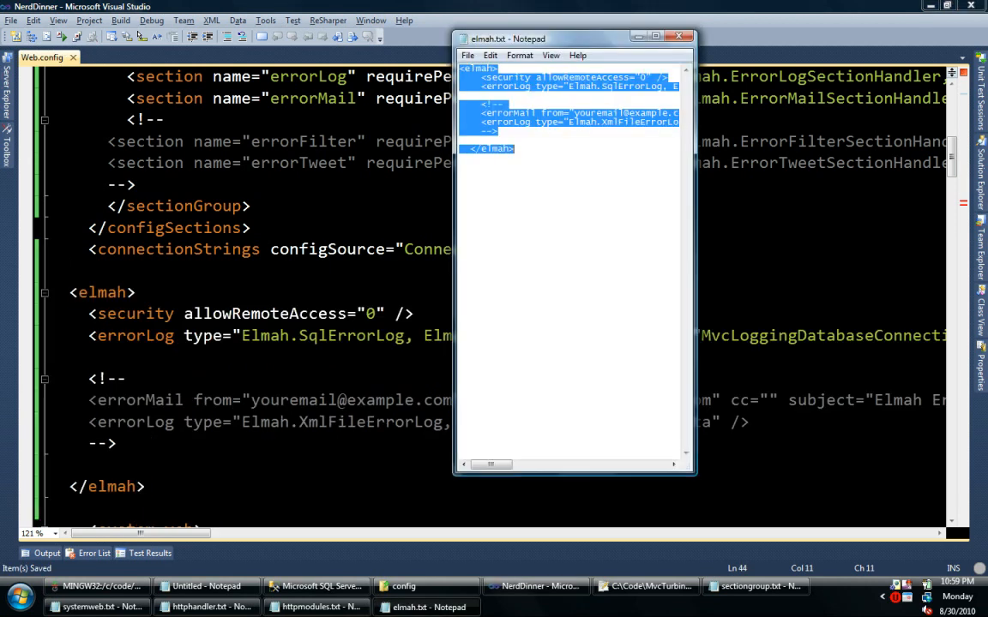
left_click(426, 587)
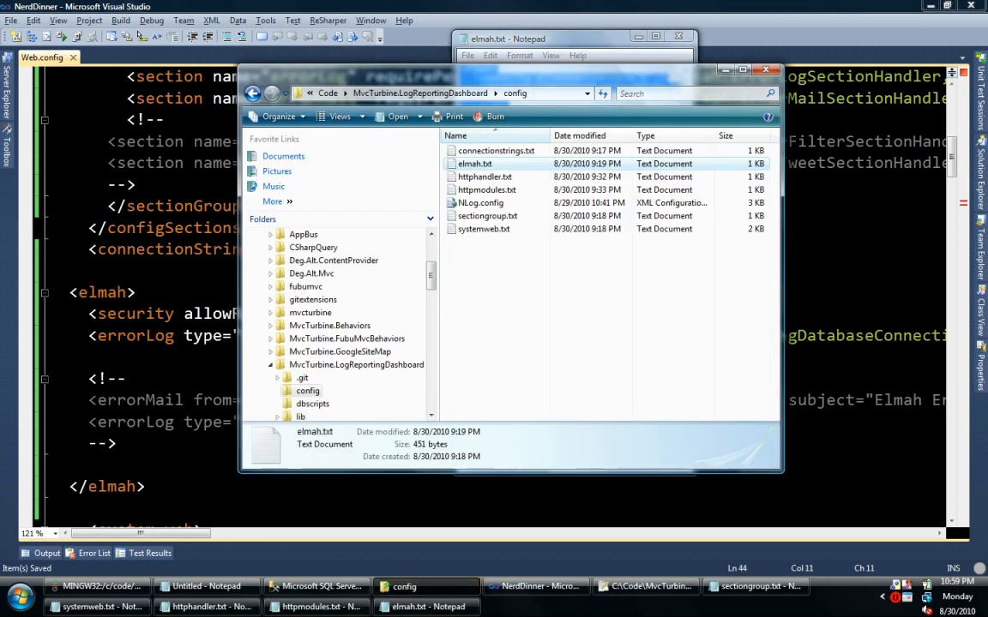
left_click(496, 151)
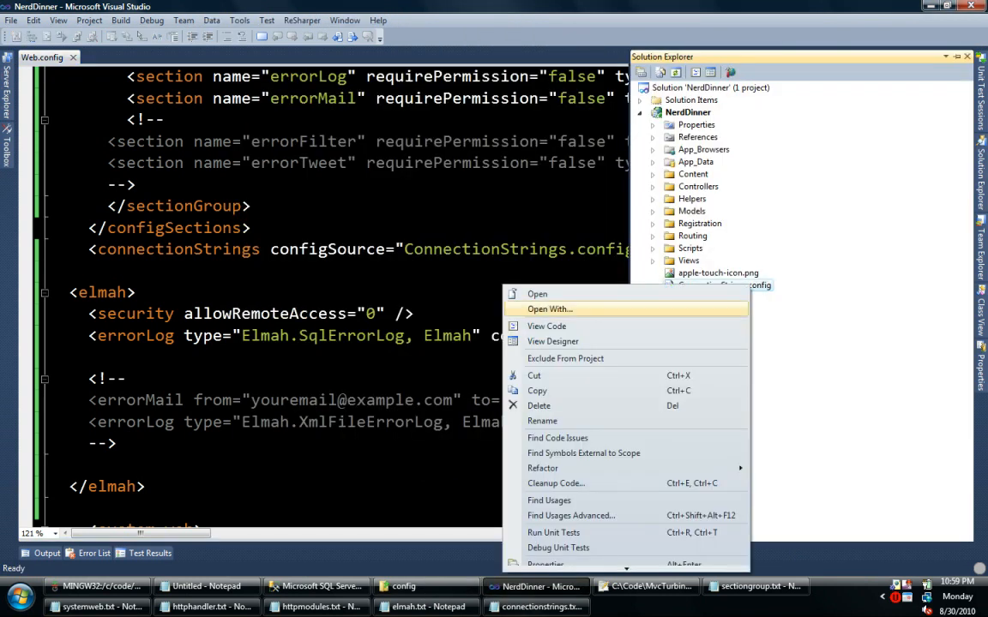
- Add MvcLoggingDatabaseConnectionString and MvcLoggingContainer entries to ConnectionStrings.config
left_click(537, 293)
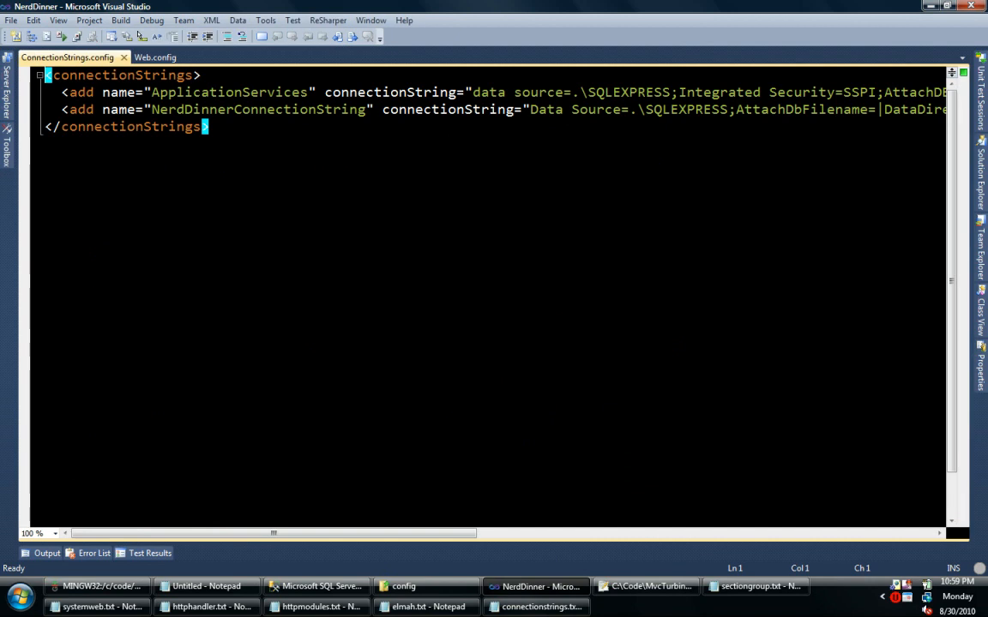
key("Enter")
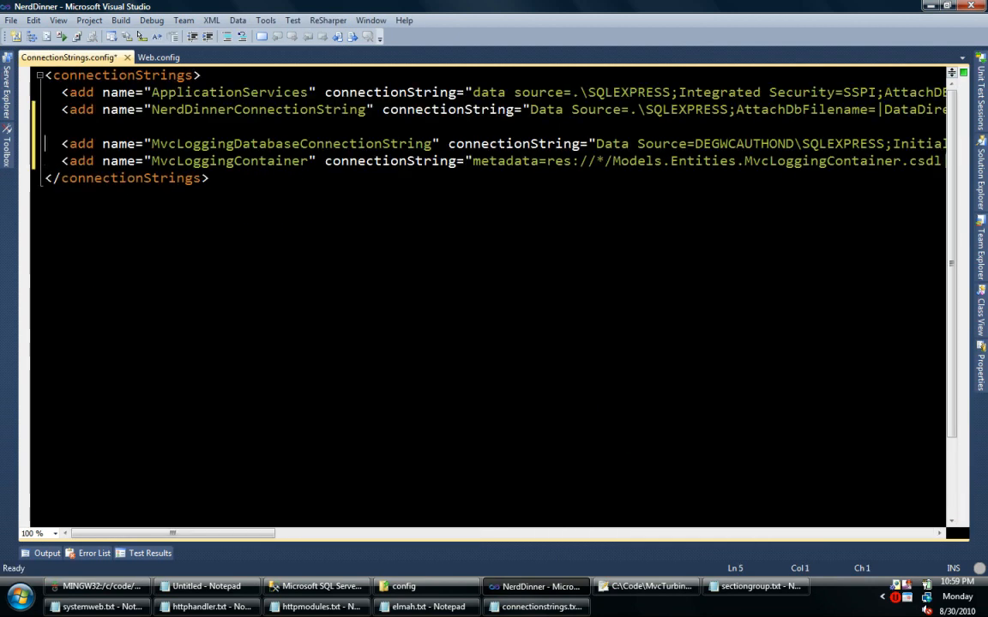
left_click(151, 161)
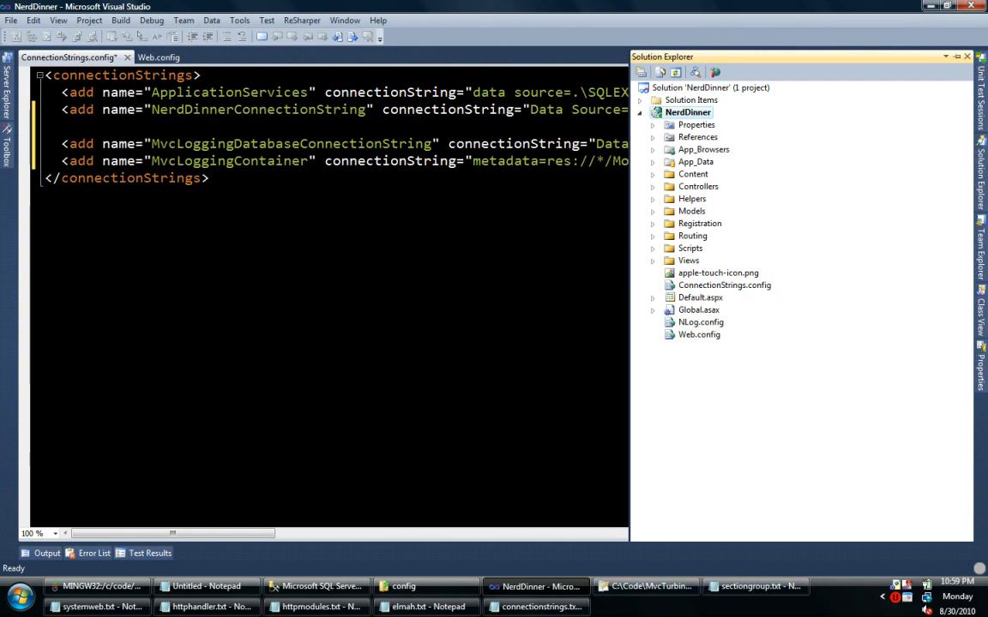
- Paste the NerdDinner connection string from Notepad++ into NLog.config's connectionString
left_click(206, 587)
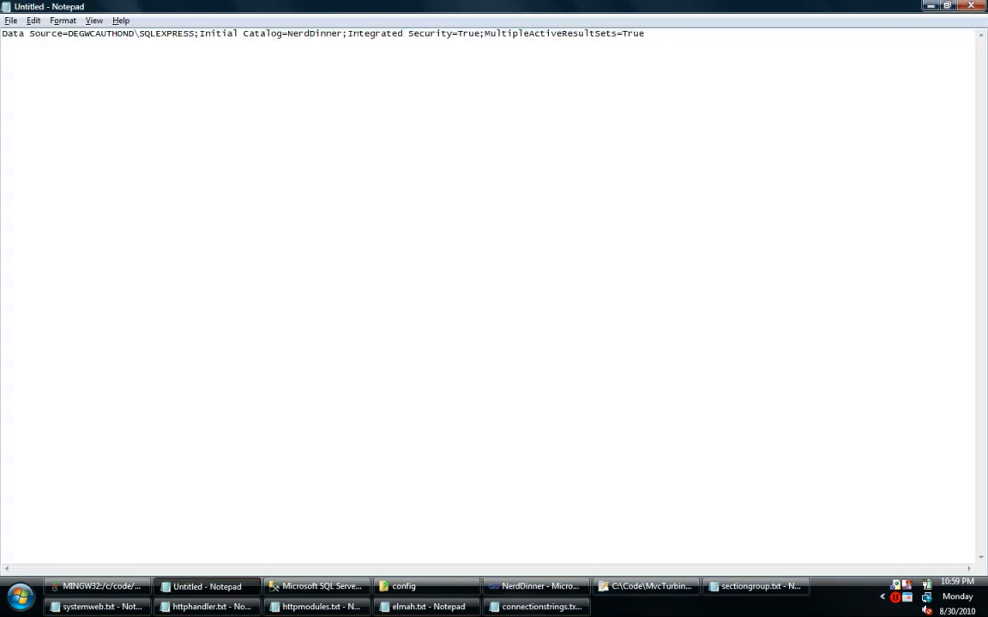
key("ctrl+a")
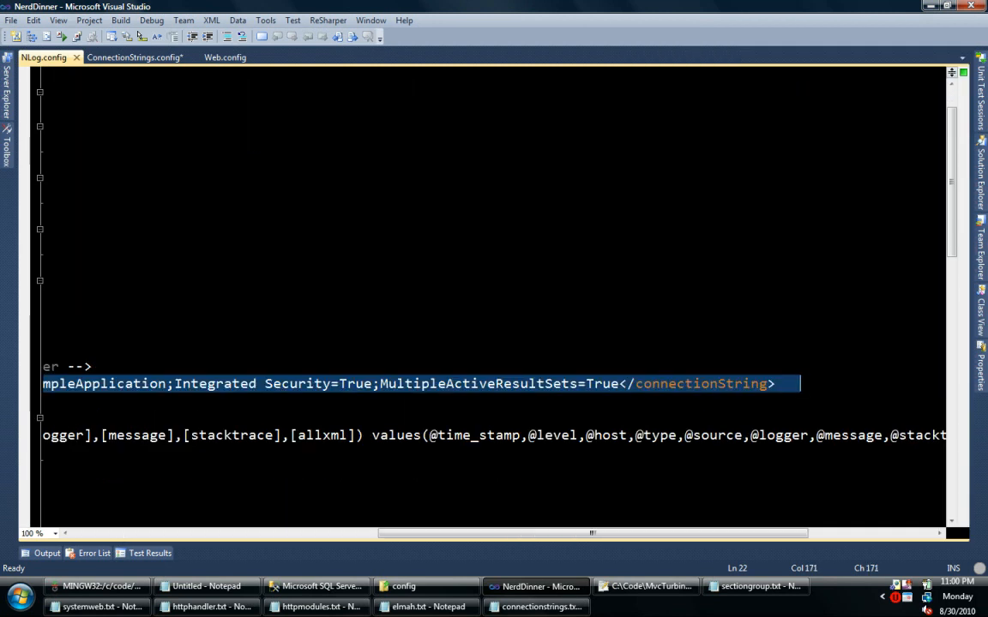
left_click(562, 384)
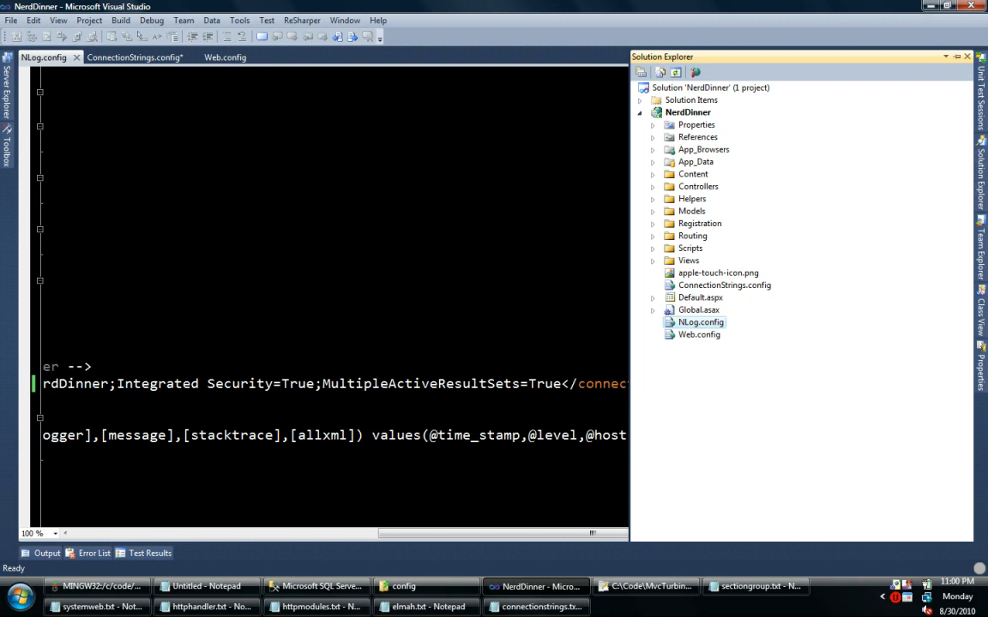
- Review the ConnectionStrings.config entries against the NerdDinner catalog
left_click(134, 56)
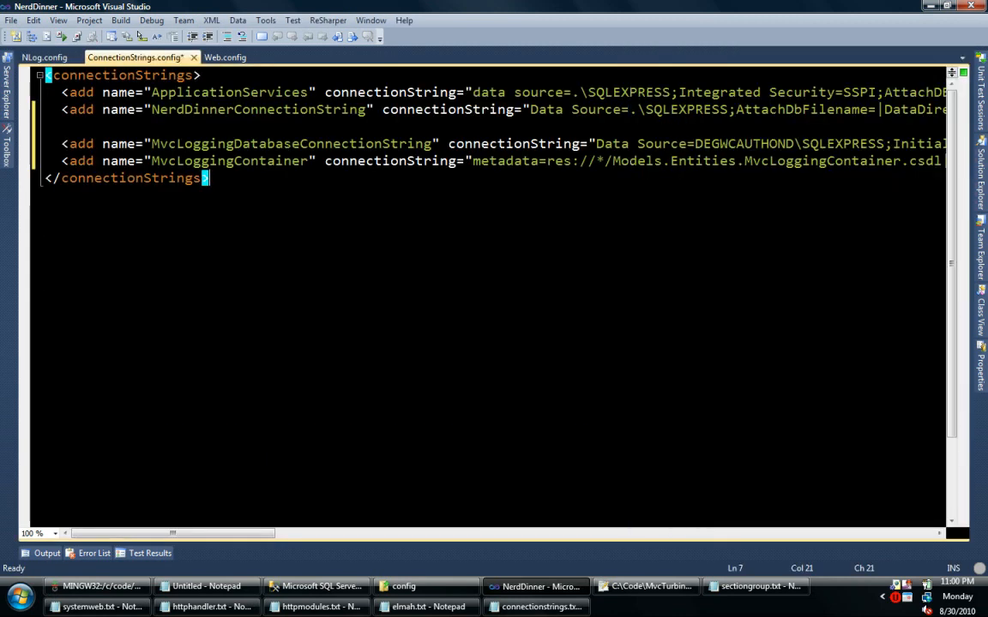
scroll("right", 3)
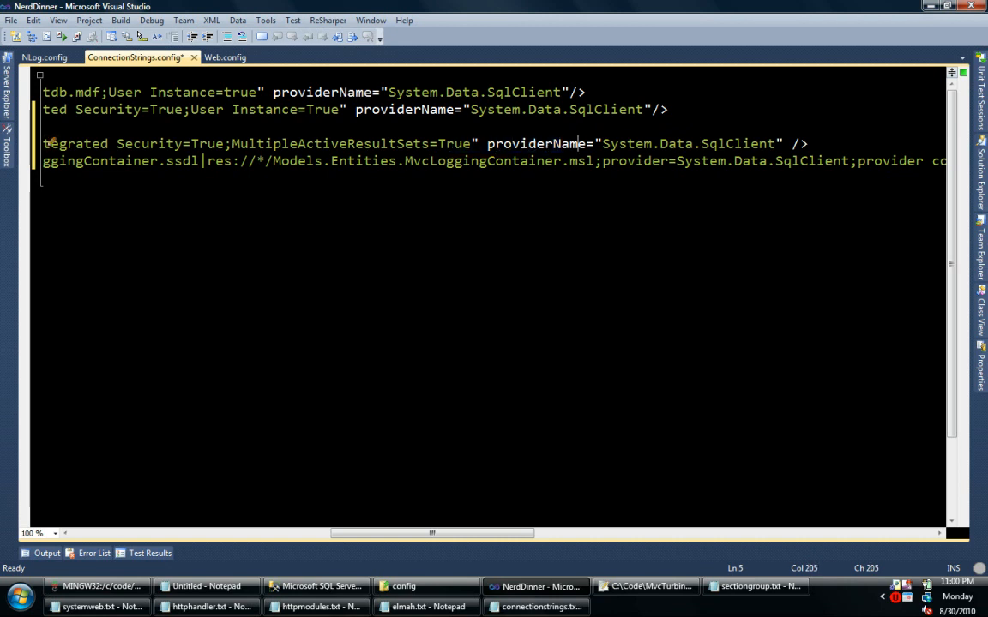
scroll("left", 3)
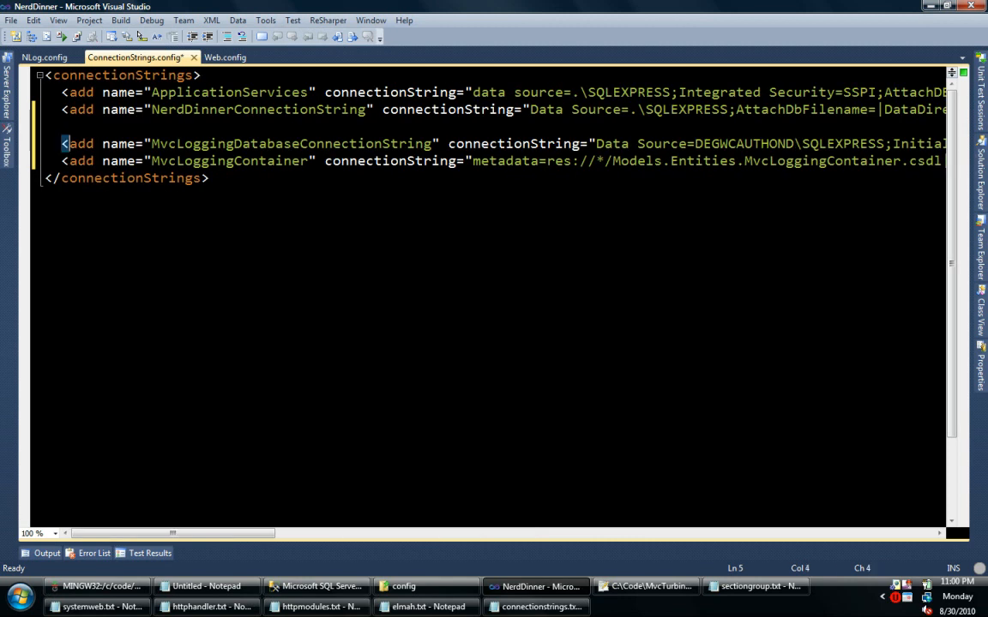
left_click(597, 144)
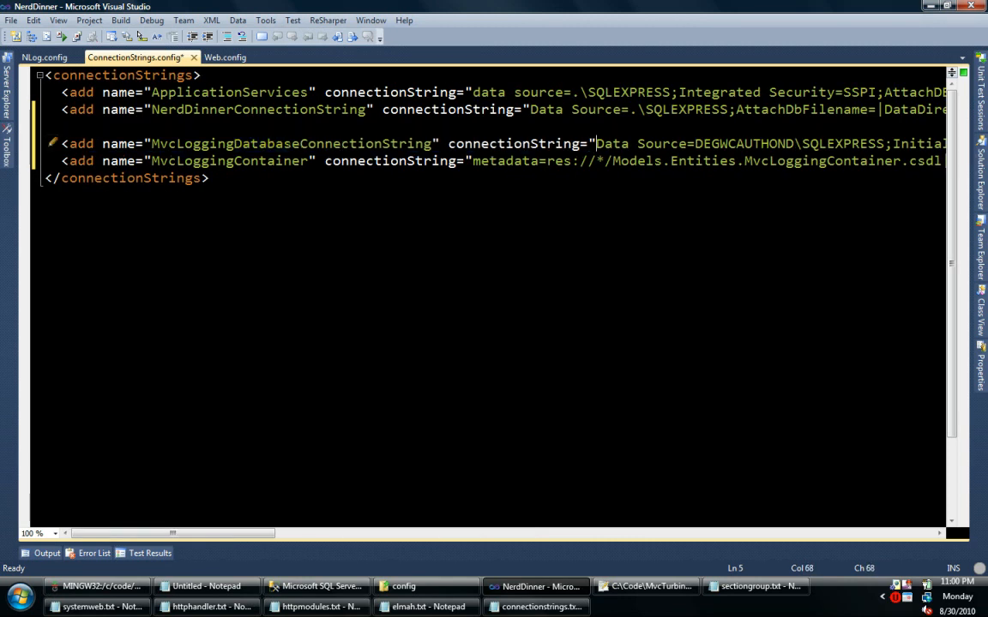
scroll("right", 3)
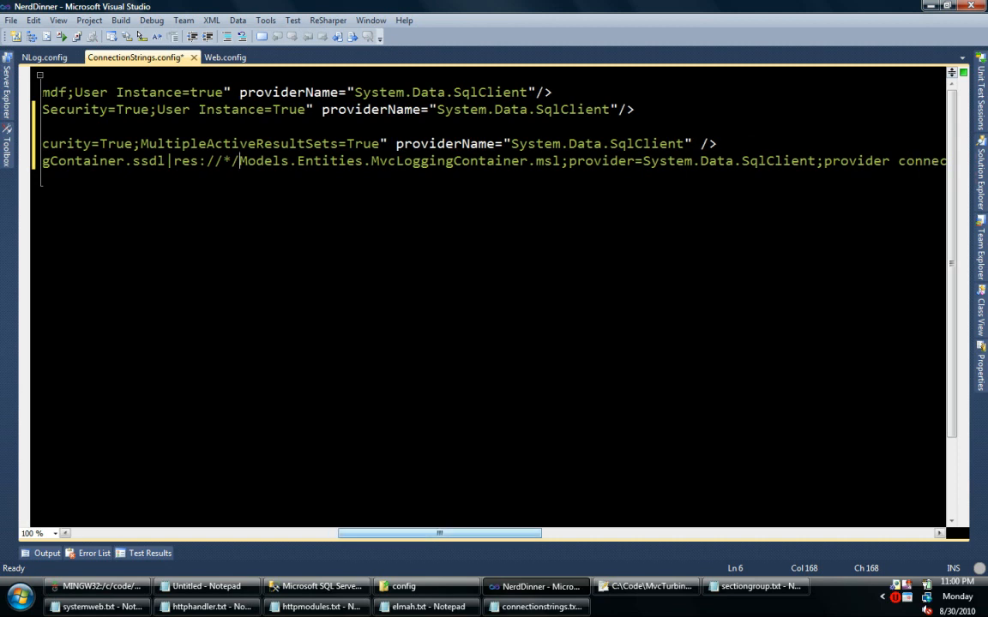
scroll("right", 3)
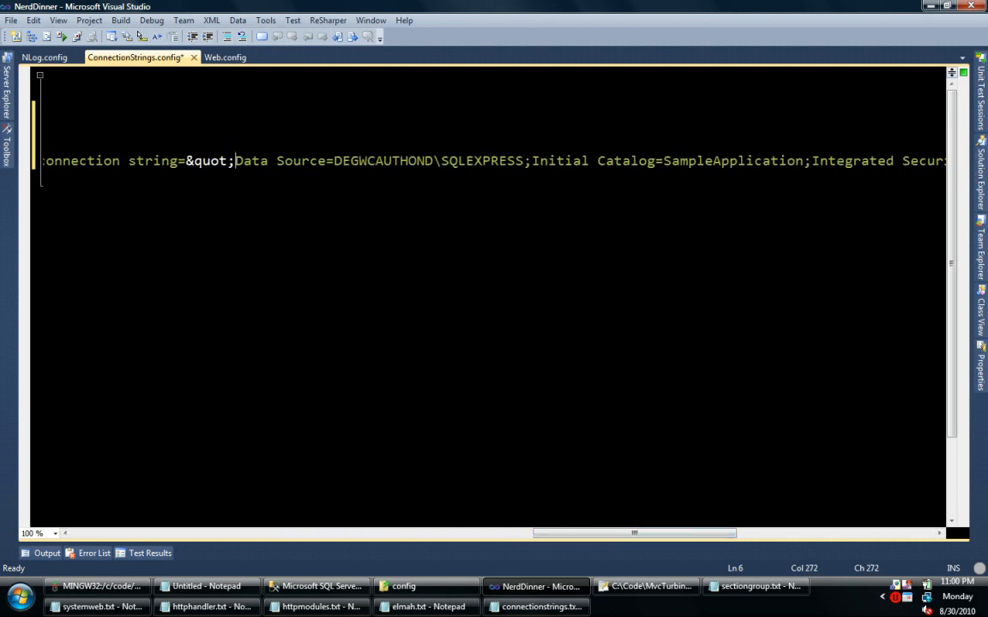
scroll("right", 3)
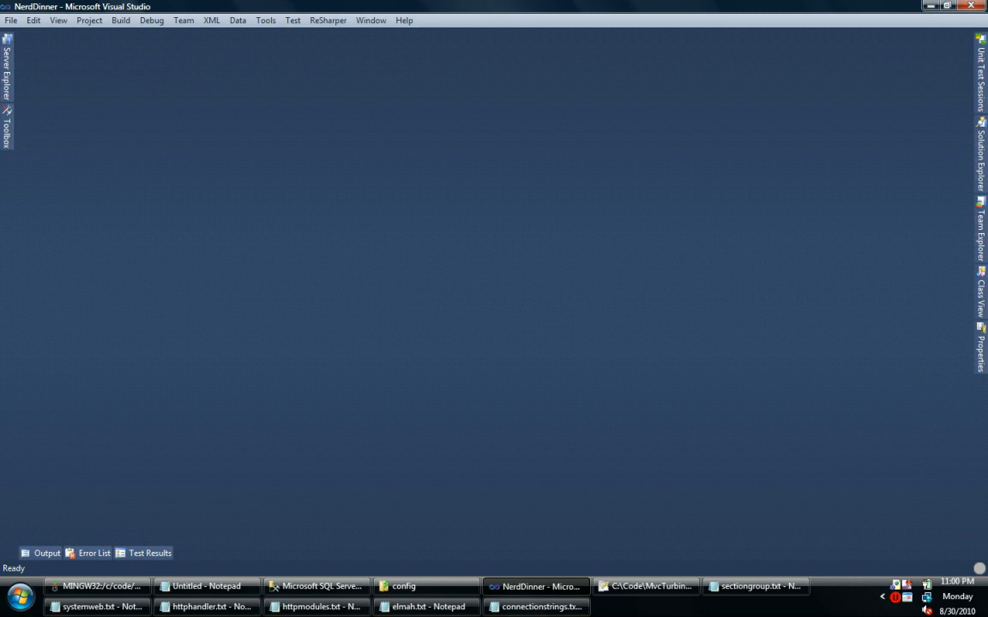
- Close the health monitoring setup script and the other open config documents
left_click(535, 607)
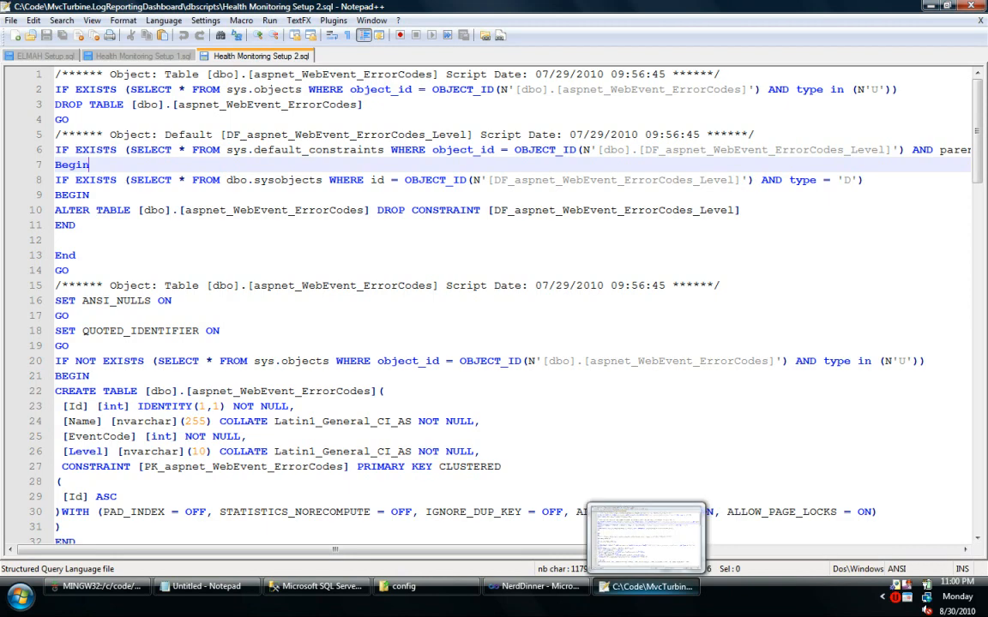
left_click(535, 586)
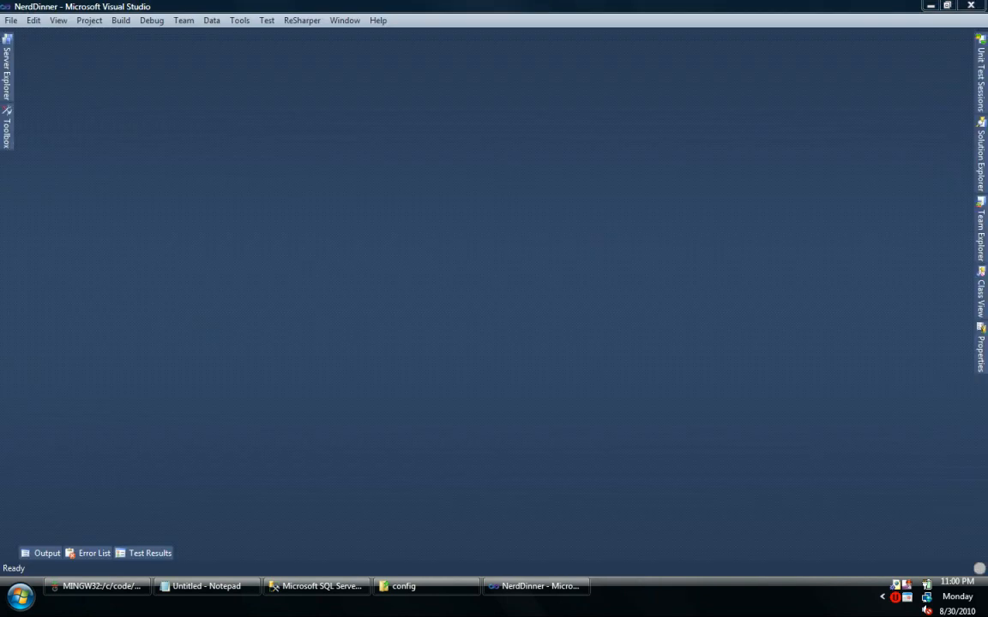
left_click(981, 157)
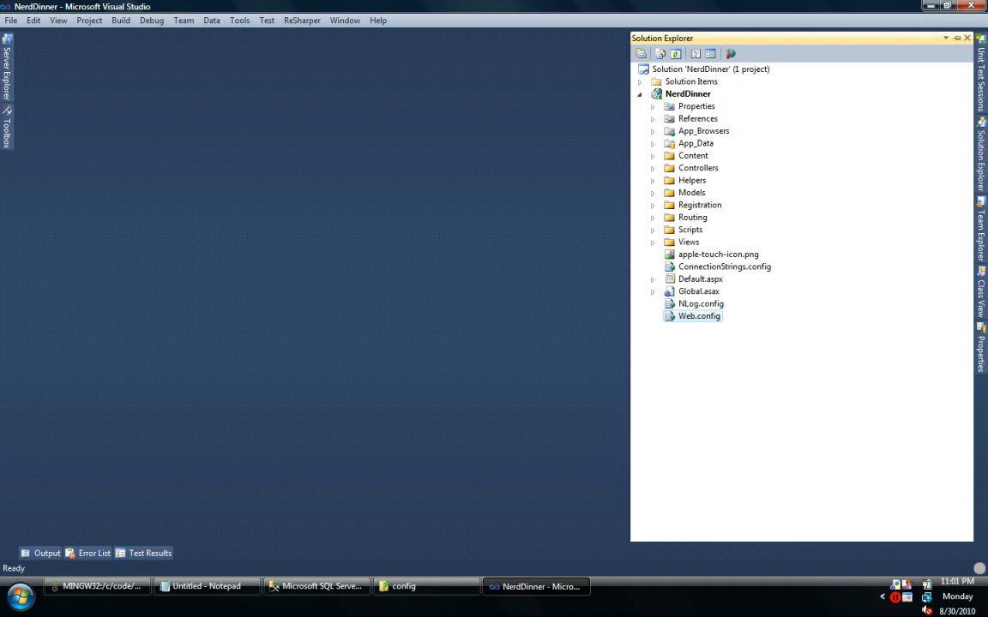
- Reference MvcTurbine.LogReportingDashboard.dll and MvcTurbine.EmbeddedViews.dll from the lib folder in NerdDinner
left_click(652, 118)
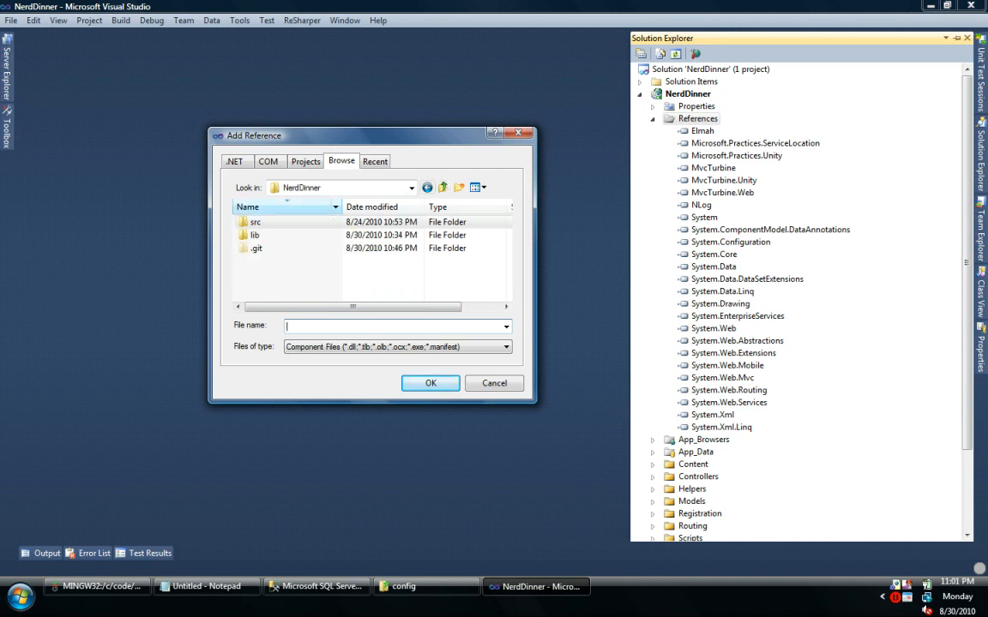
double_click(253, 235)
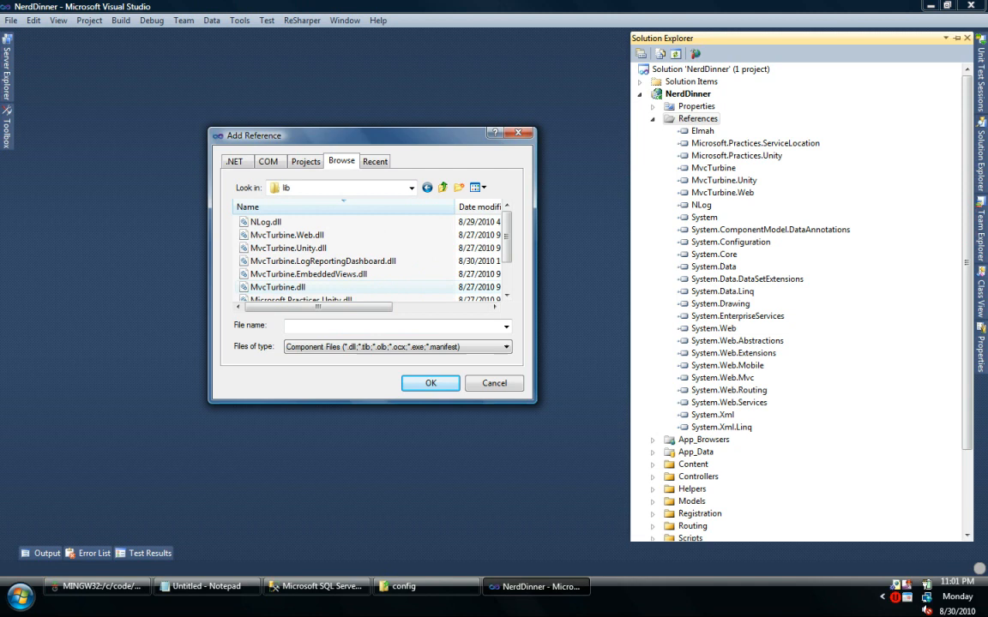
left_click(322, 261)
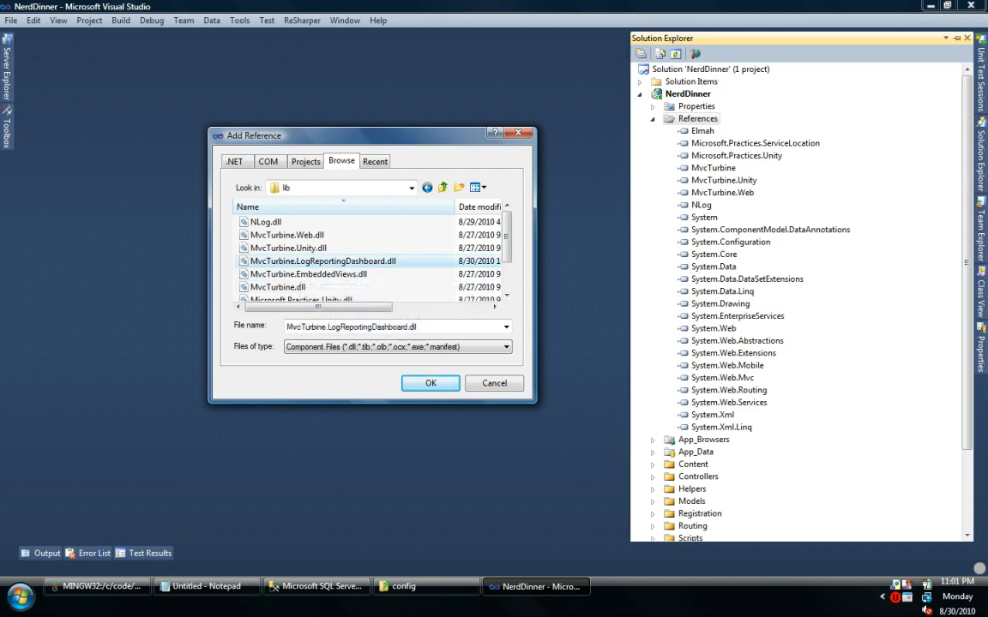
left_click(307, 274)
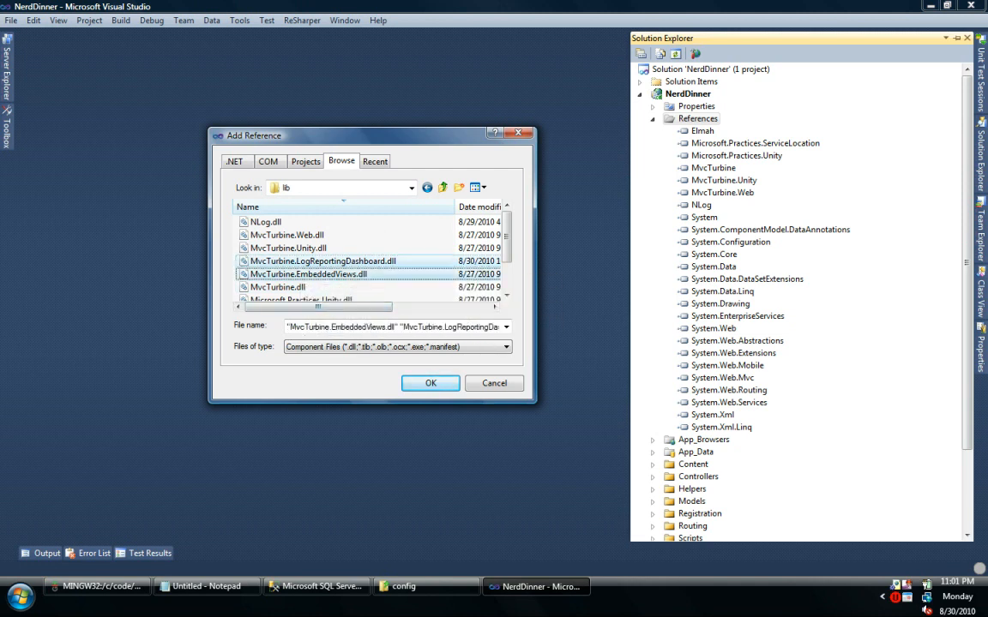
mouse_move(307, 274)
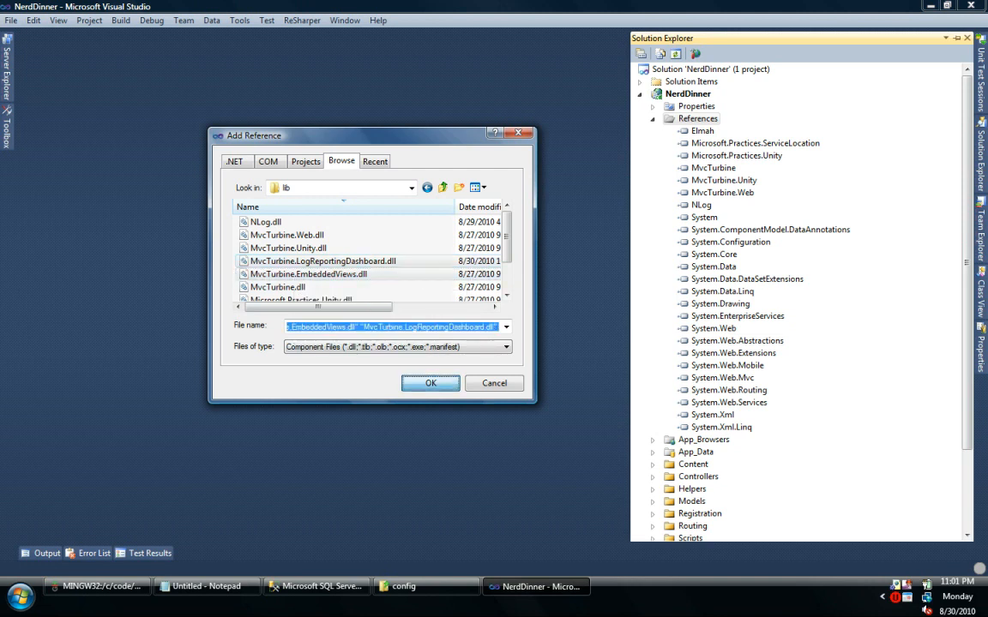
left_click(430, 384)
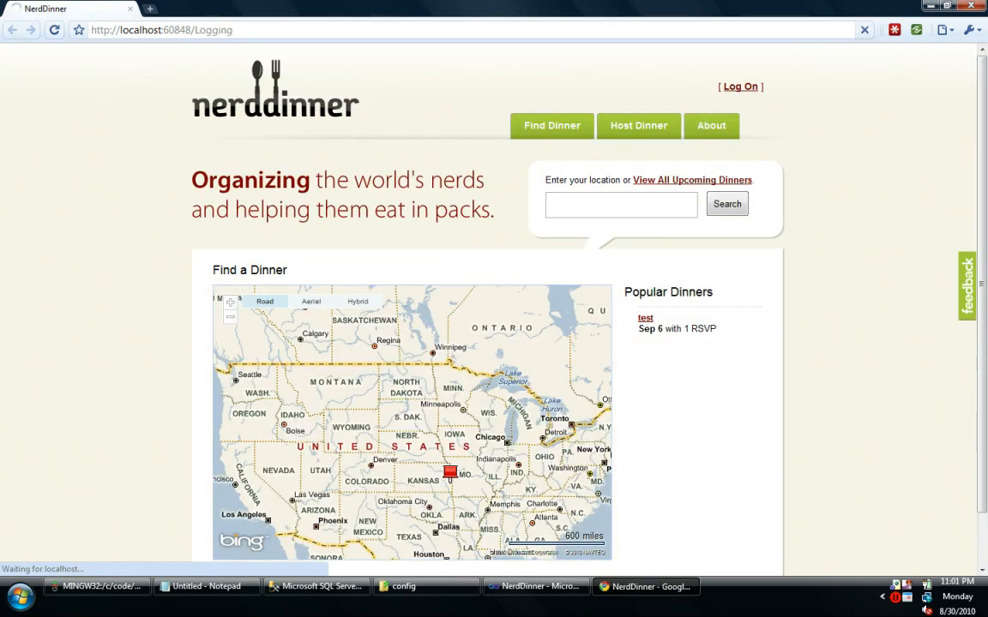
- Filter the /Logging dashboard to Level All so today's Elmah and health monitoring records list
left_click(287, 87)
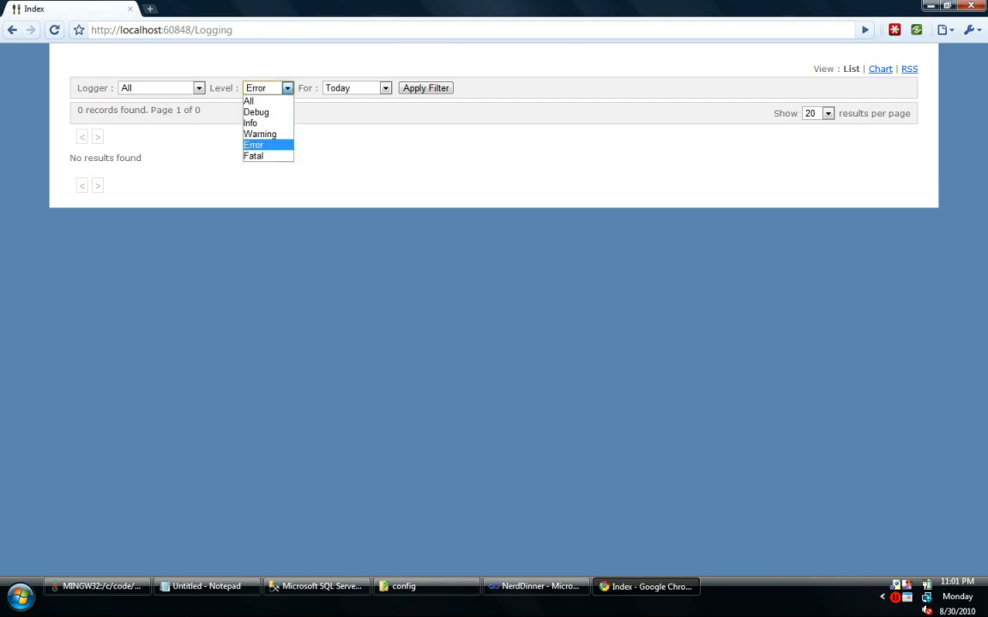
left_click(249, 101)
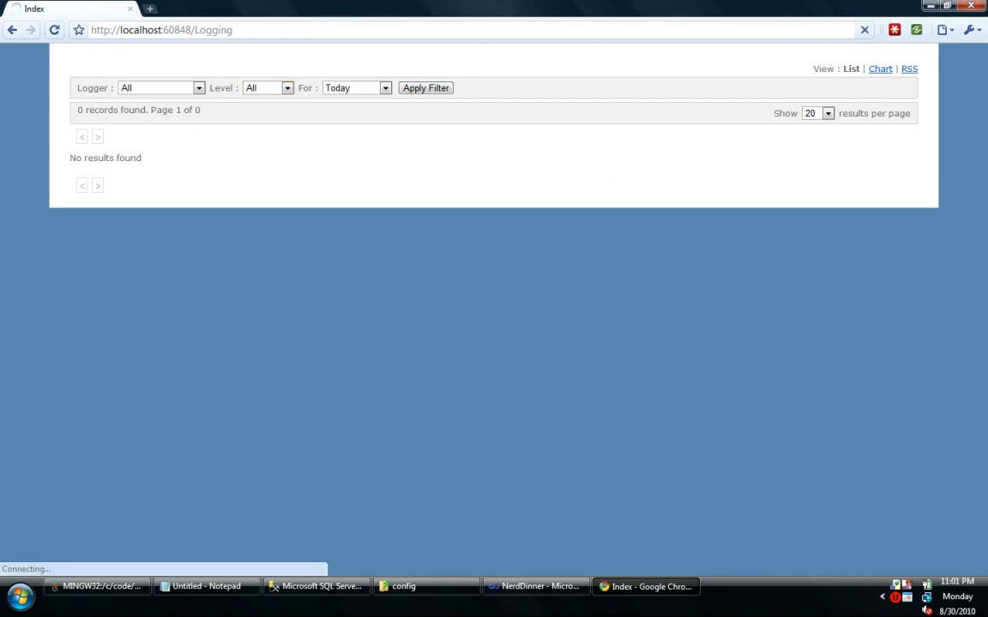
left_click(425, 88)
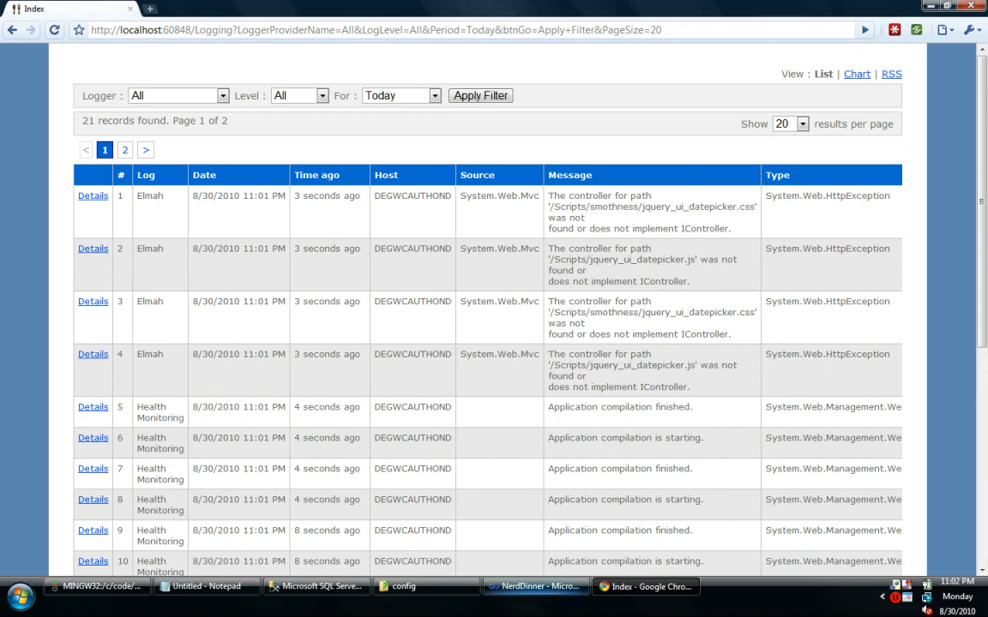
- Give AccountController an ILogger logger constructor parameter stored in a field, removing the default constructor
left_click(536, 586)
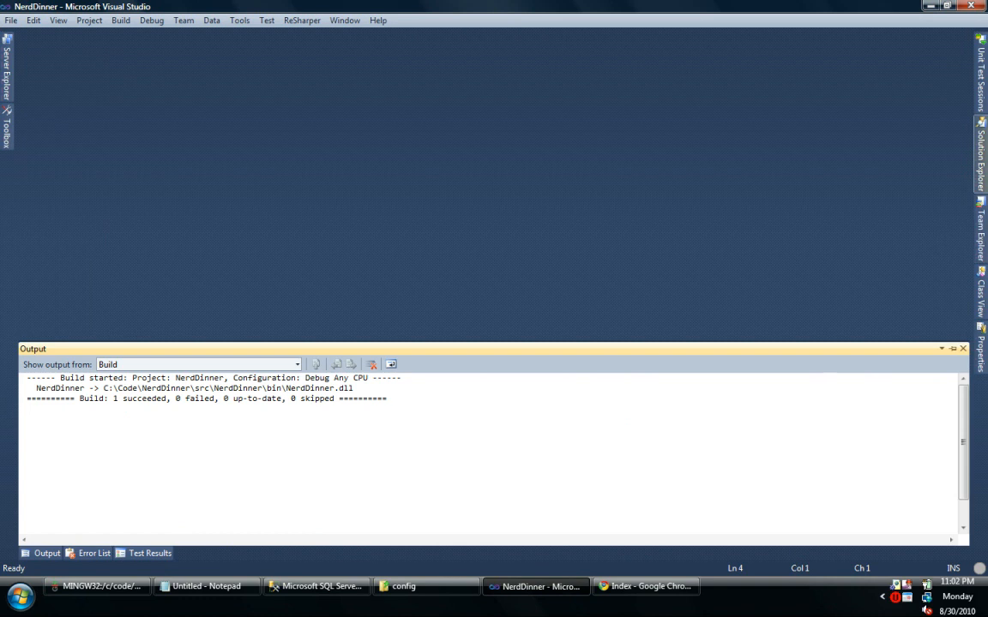
left_click(981, 158)
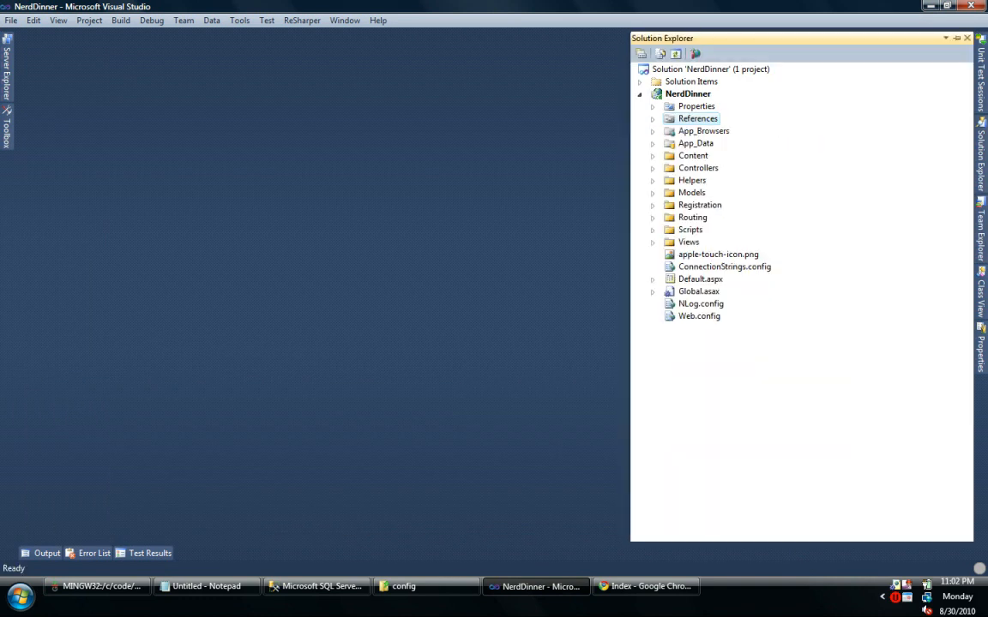
double_click(698, 168)
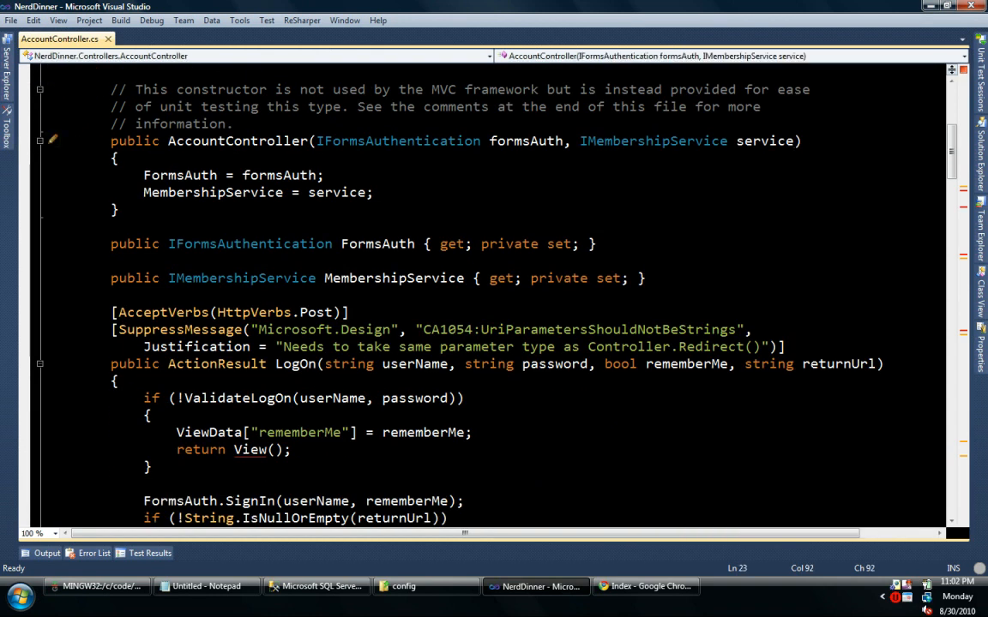
type("ILoggger logger)")
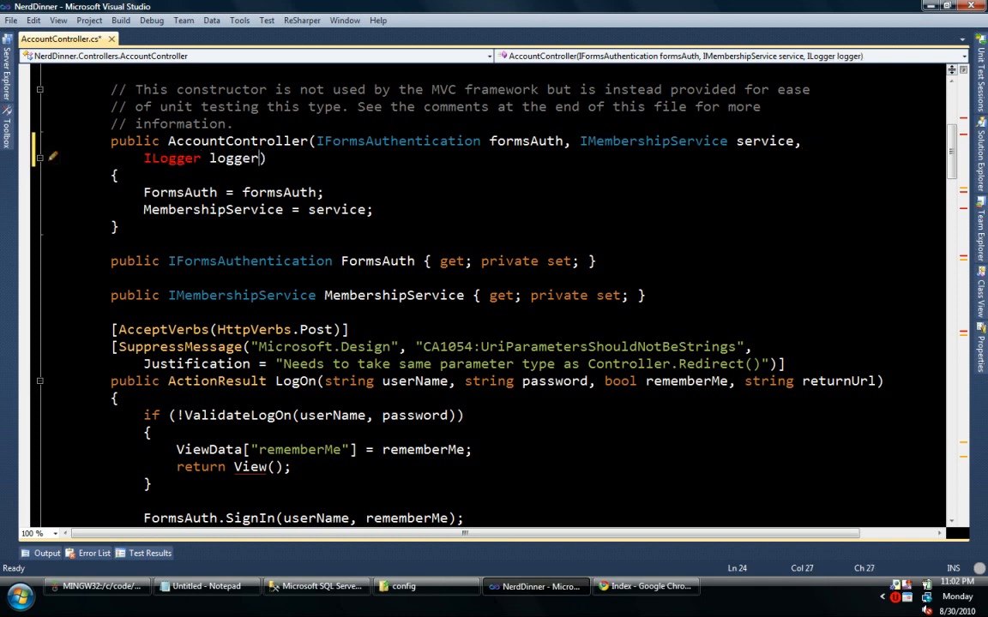
key("down")
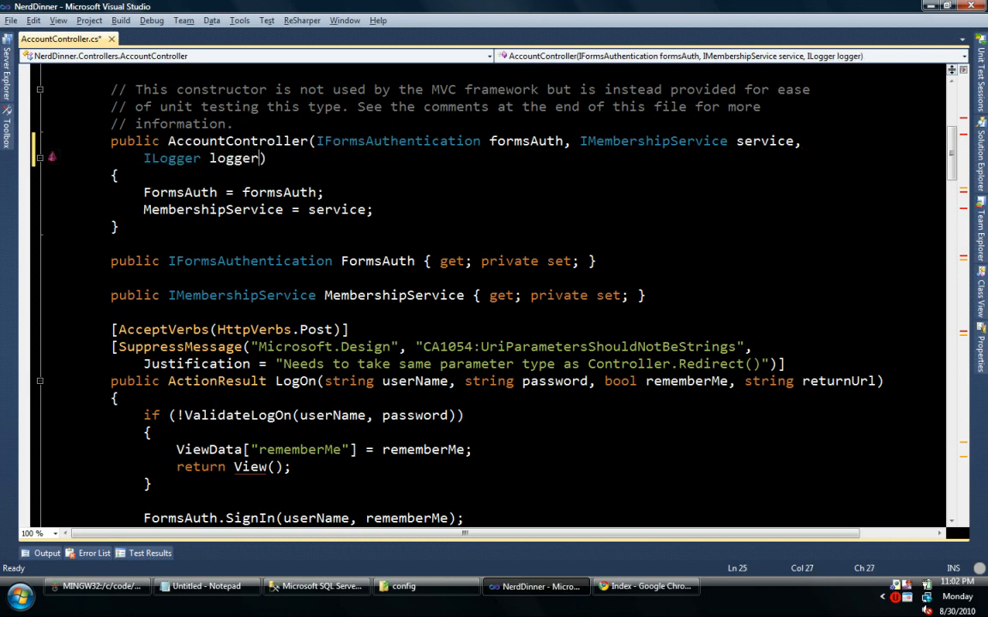
left_click(55, 158)
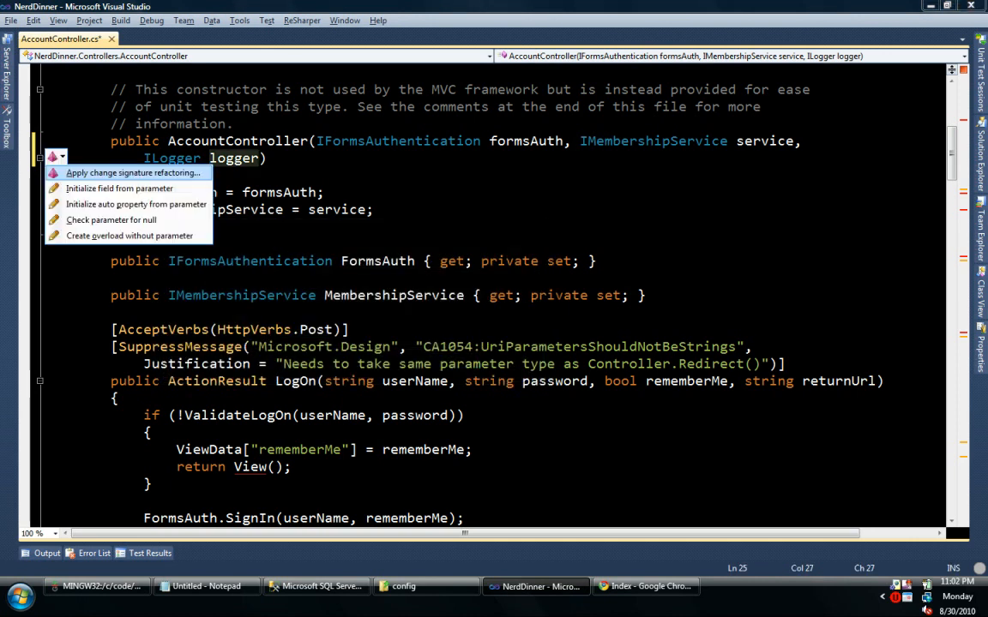
mouse_move(121, 187)
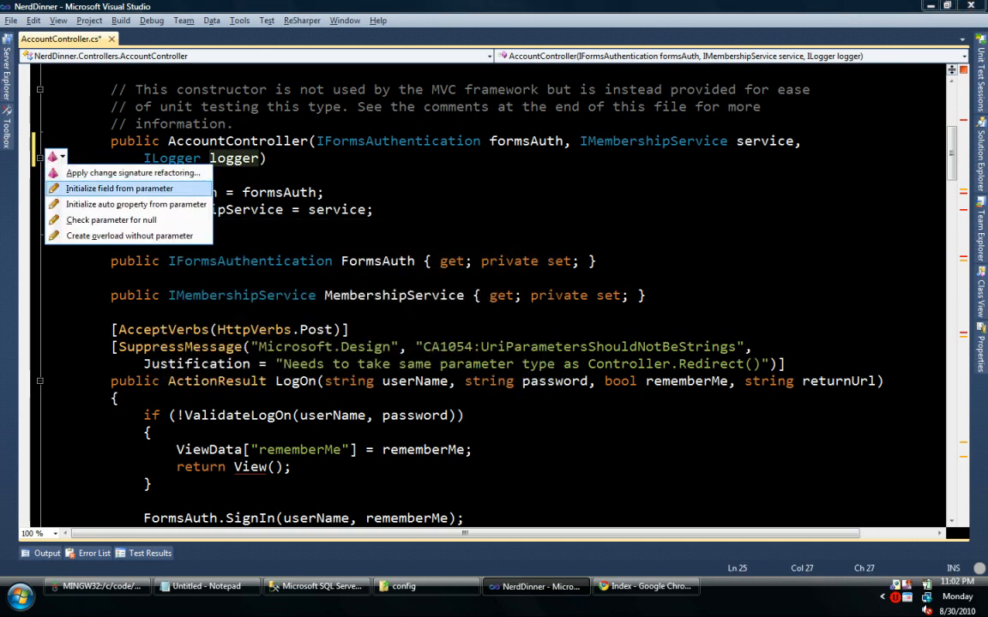
left_click(118, 187)
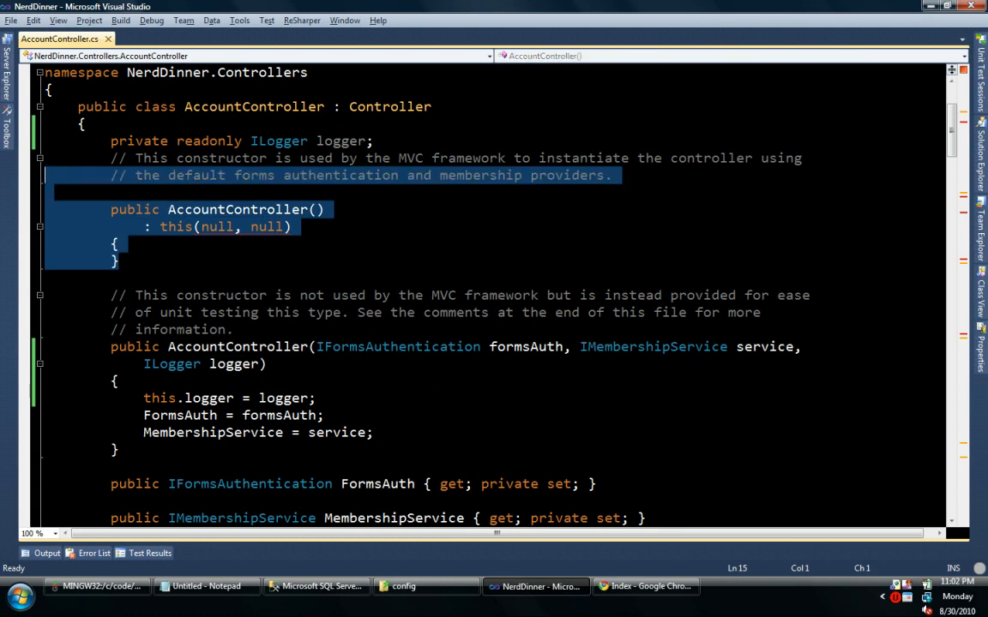
key("Delete")
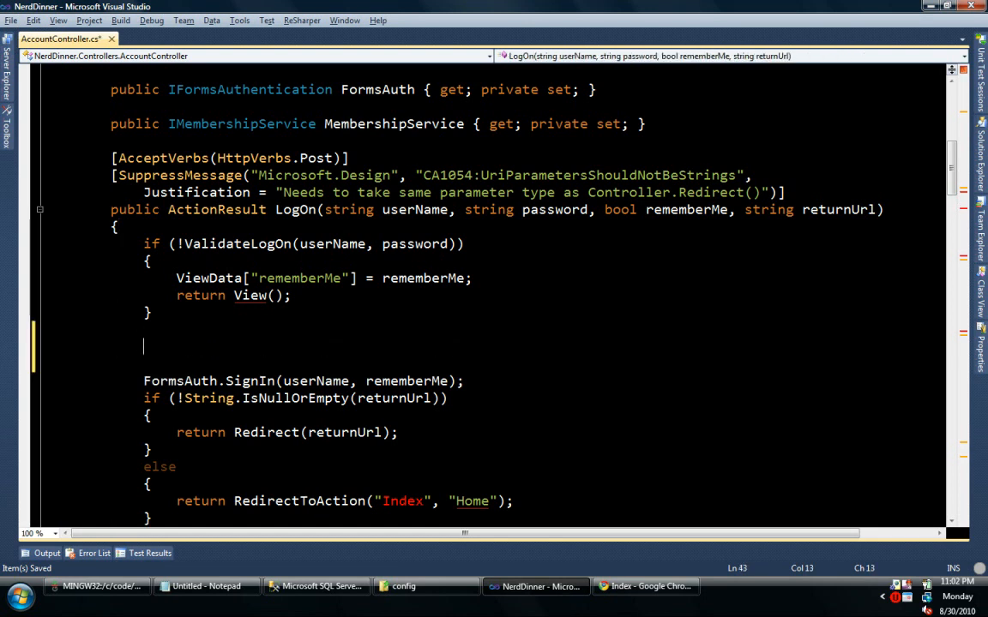
- Add logger.Info("user logged on") in LogOn and logger.Info("user logged off") in LogOff
type("logger.Info(\"\");")
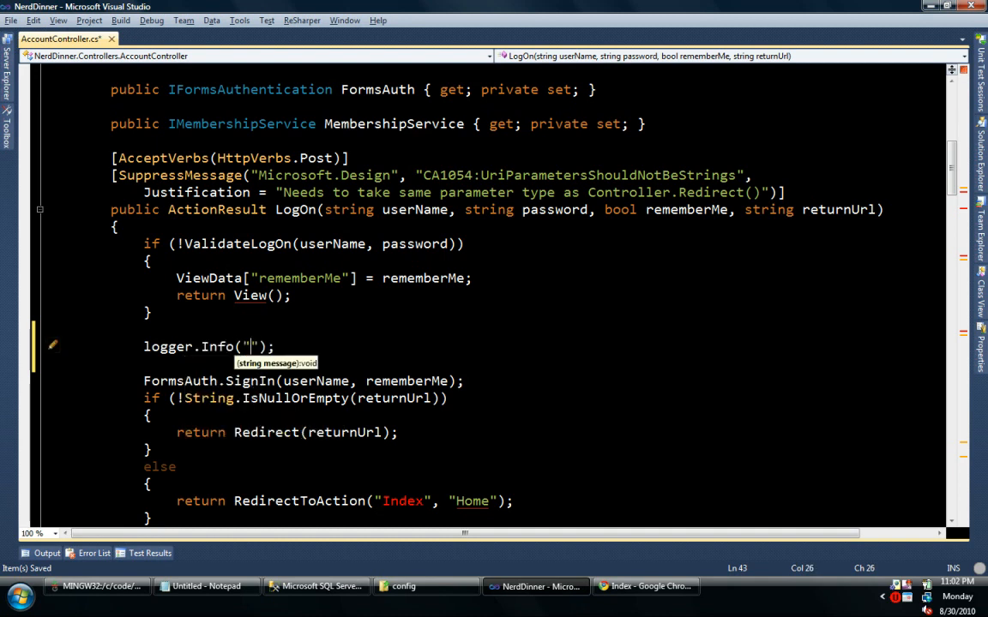
type("user logged on")
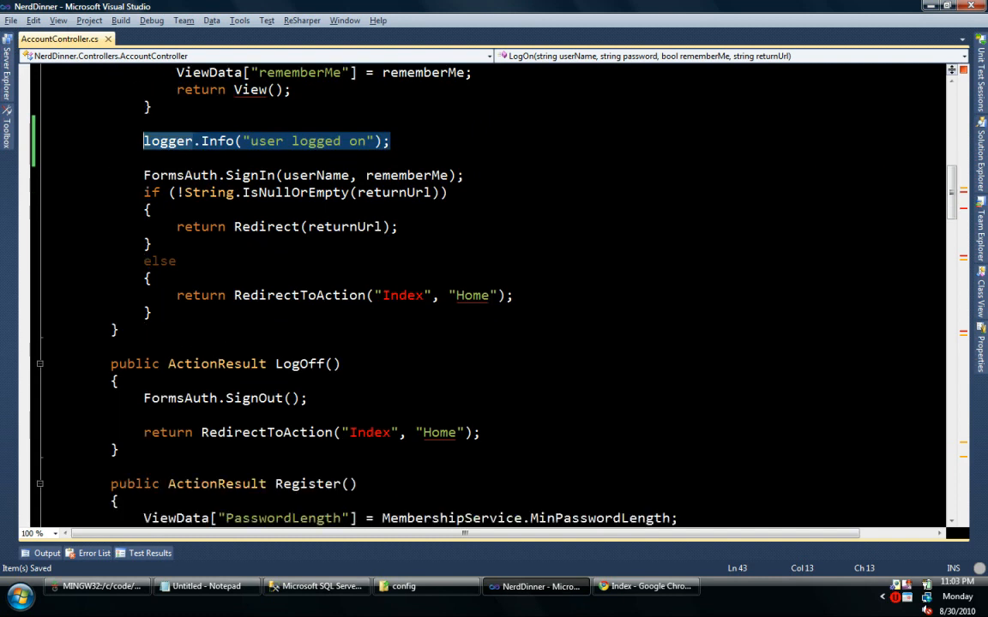
scroll("down", 3)
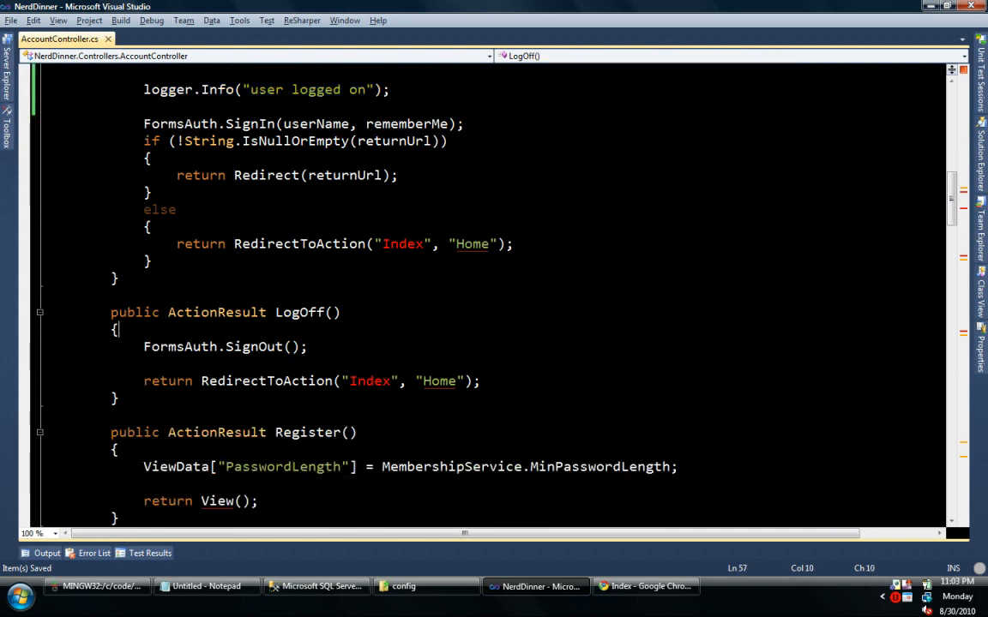
type("logger.Info(\"user logged on\");")
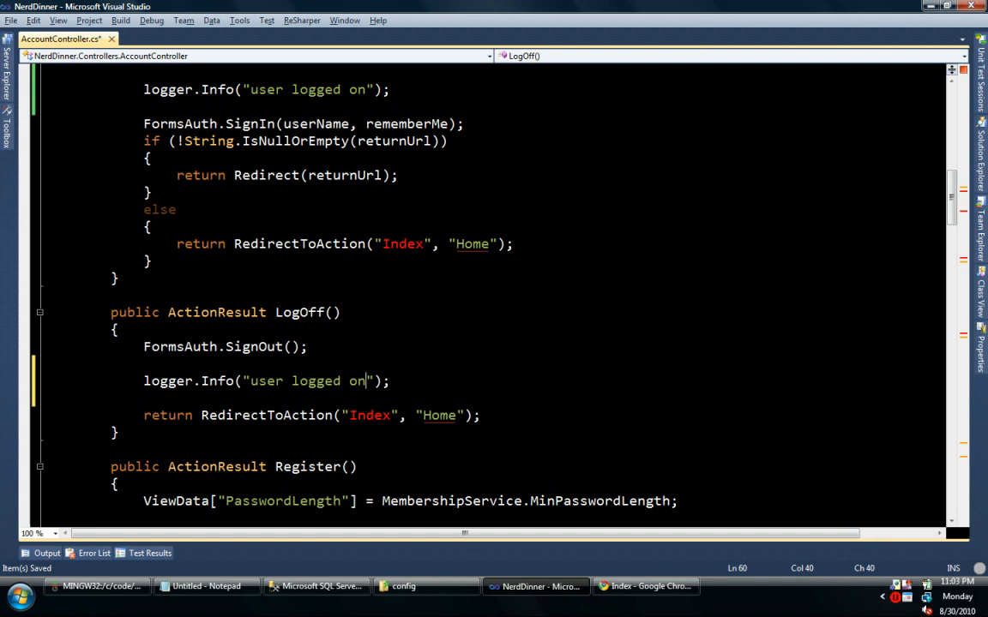
type("ff")
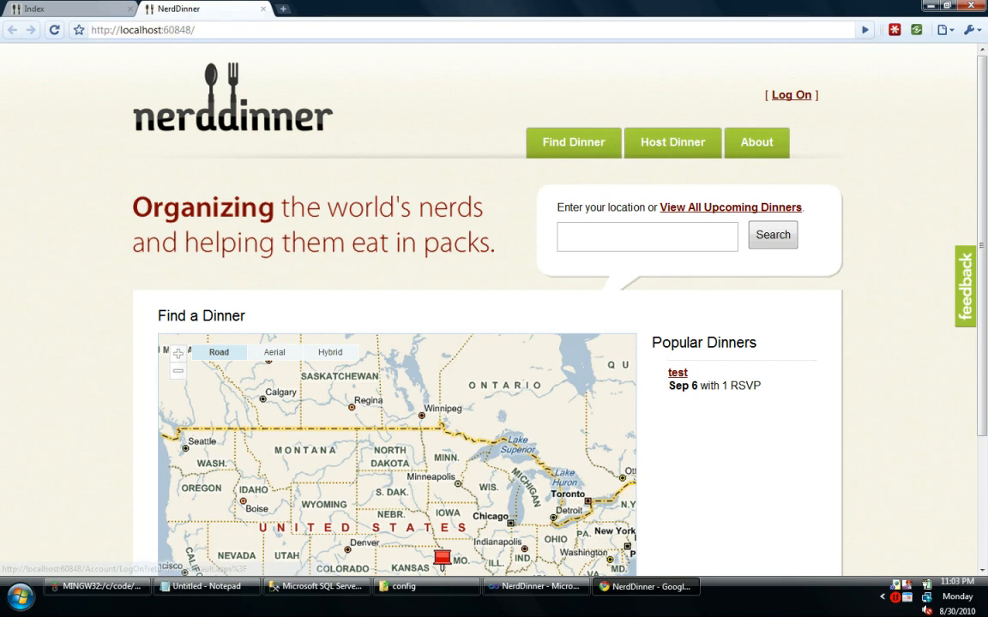
- Log on to NerdDinner as test, log off, and browse to the /Logging dashboard
left_click(789, 94)
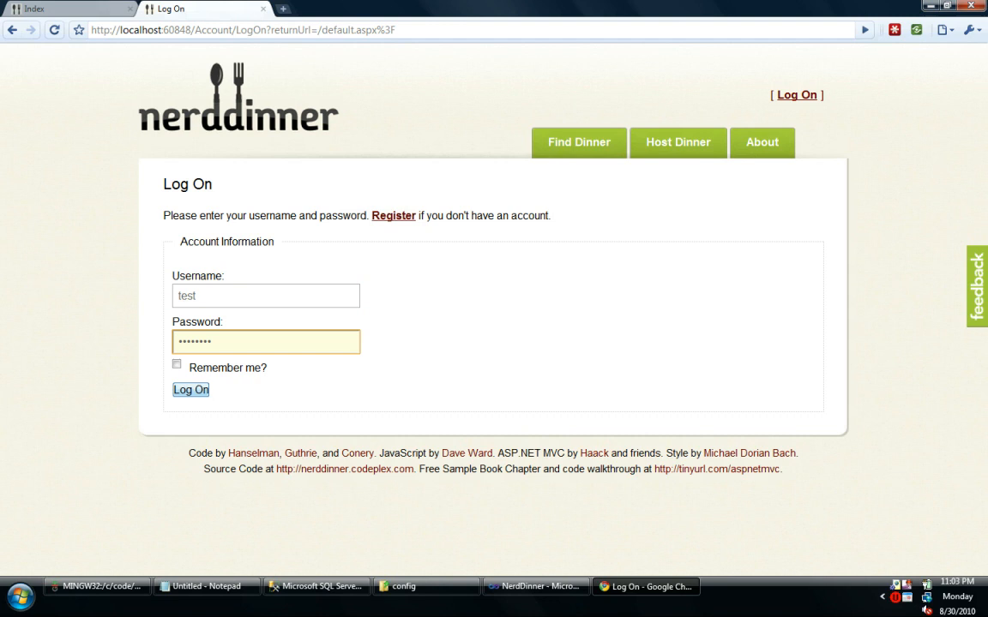
left_click(190, 389)
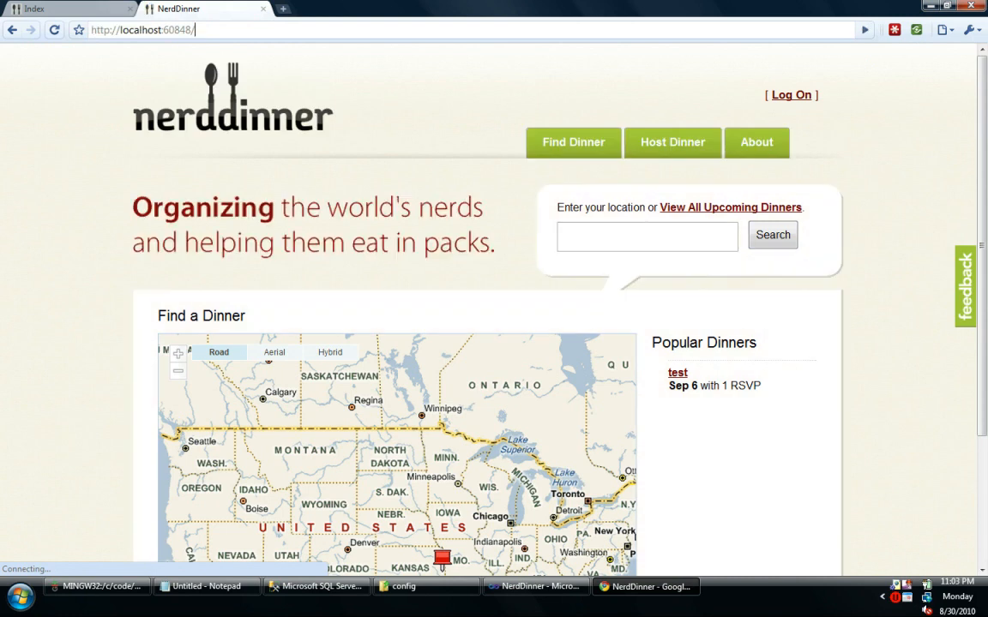
left_click(788, 94)
type("Logging")
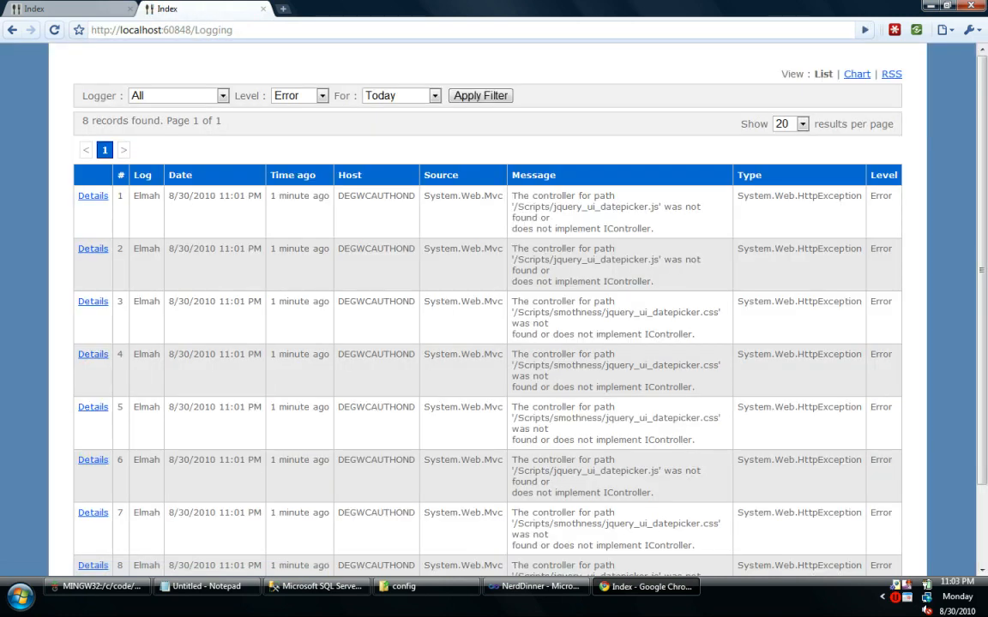
- Filter to Level All so the NLog 'user logged on' and 'user logged off' entries appear
left_click(295, 96)
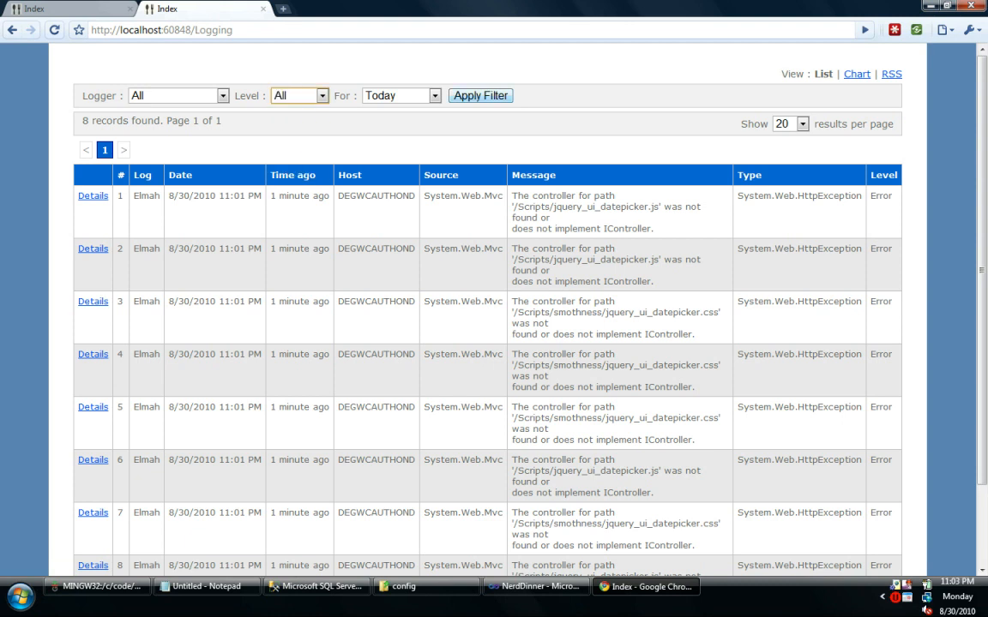
left_click(481, 96)
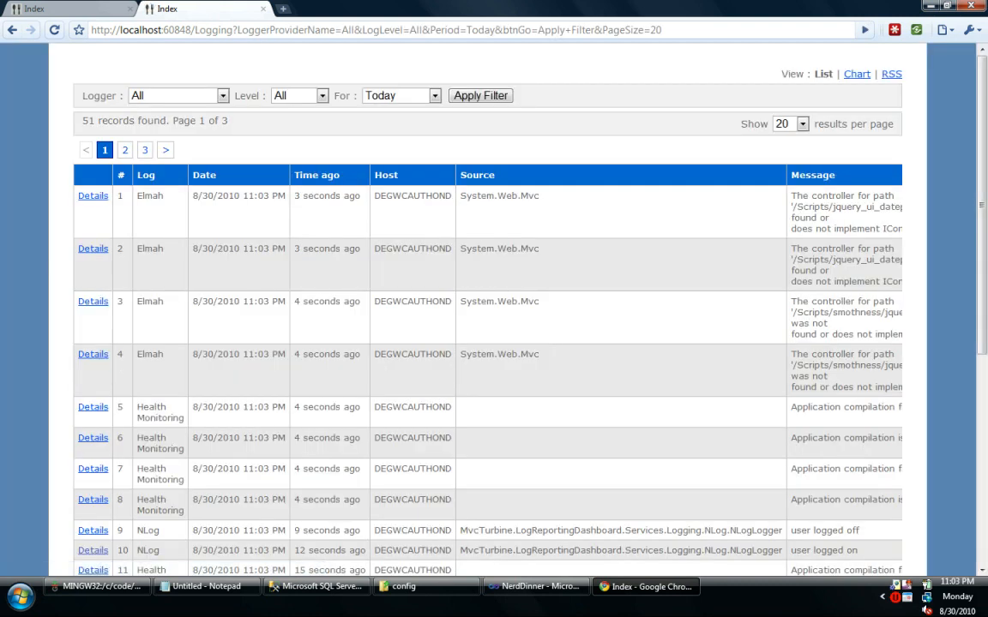
scroll("down", 3)
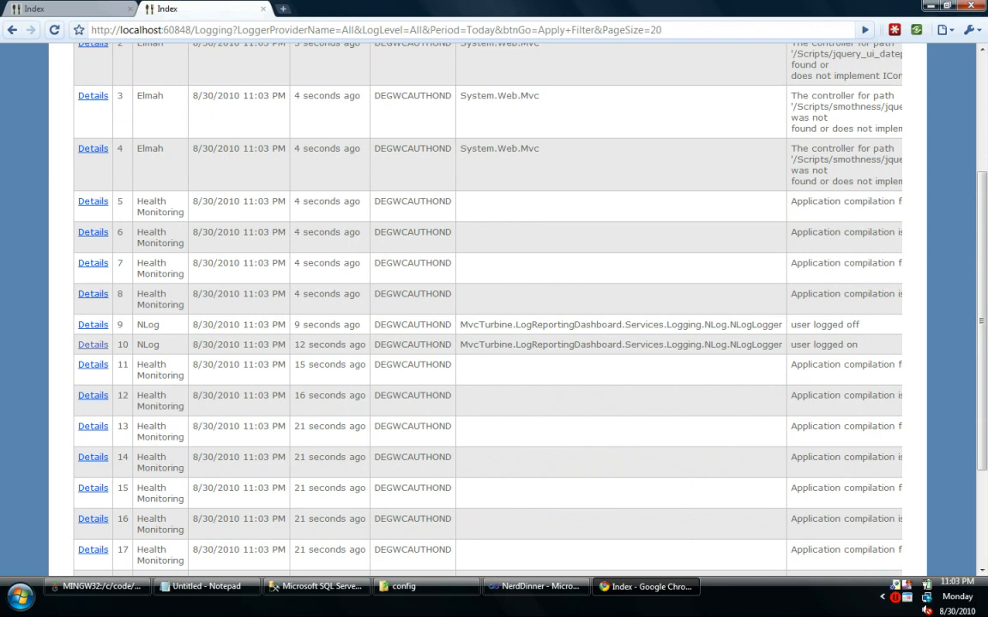